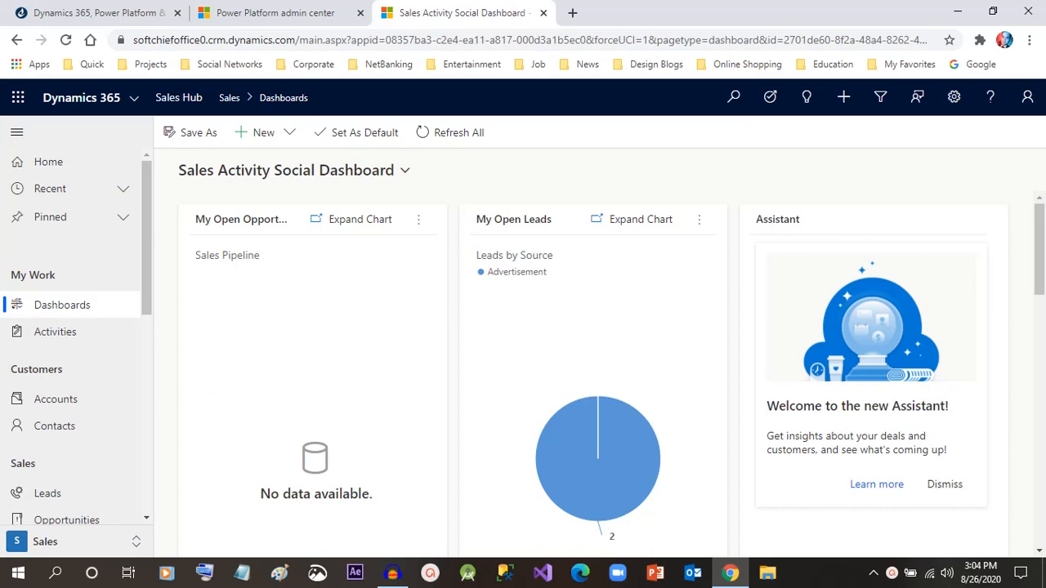
pyautogui.moveTo(608, 164)
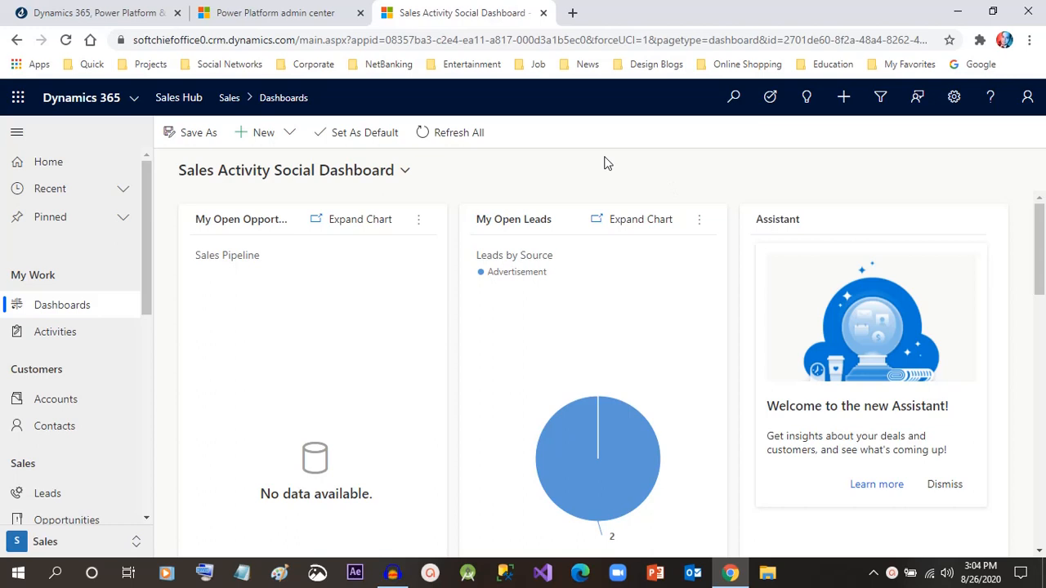
pyautogui.moveTo(163, 232)
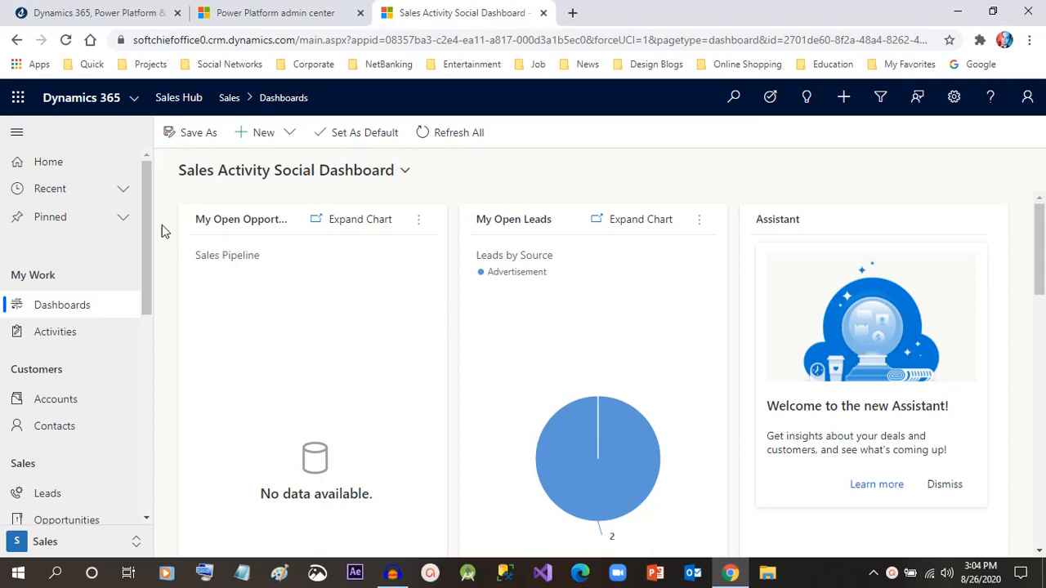
pyautogui.moveTo(161, 203)
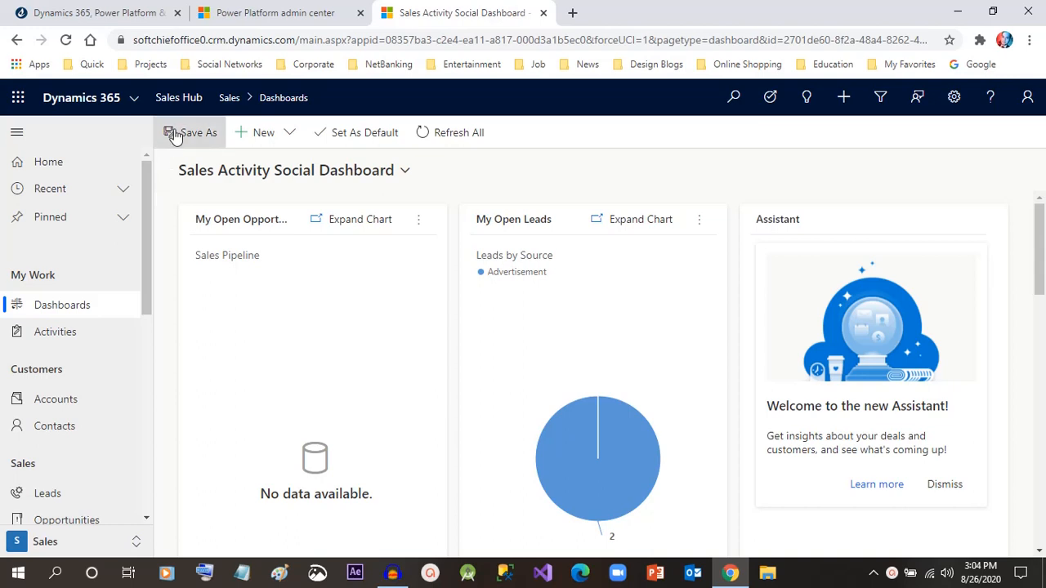
pyautogui.moveTo(147, 192)
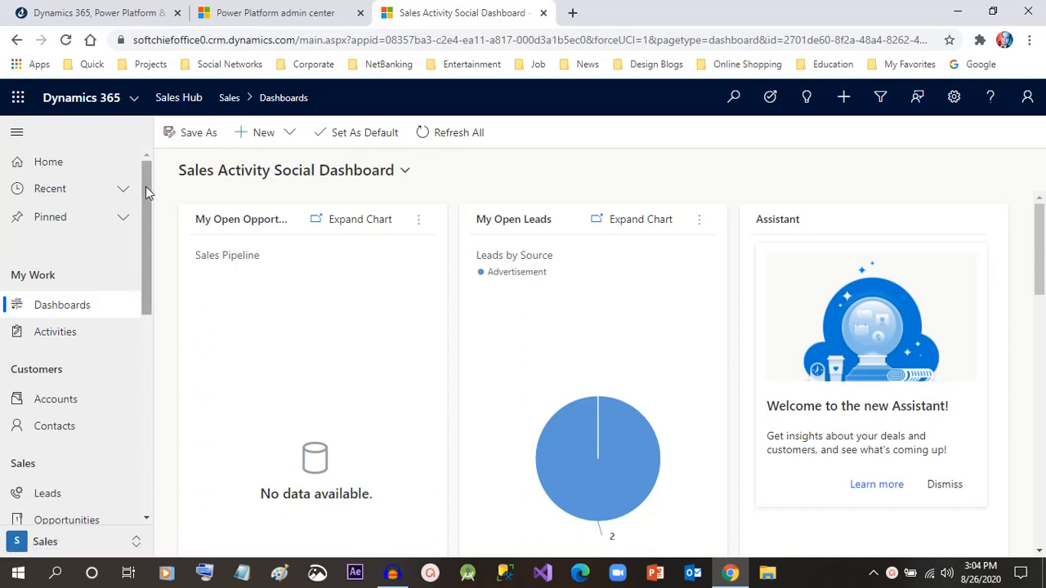
# - Go to the Leads area to show the My Open Leads list
pyautogui.scroll(-3)
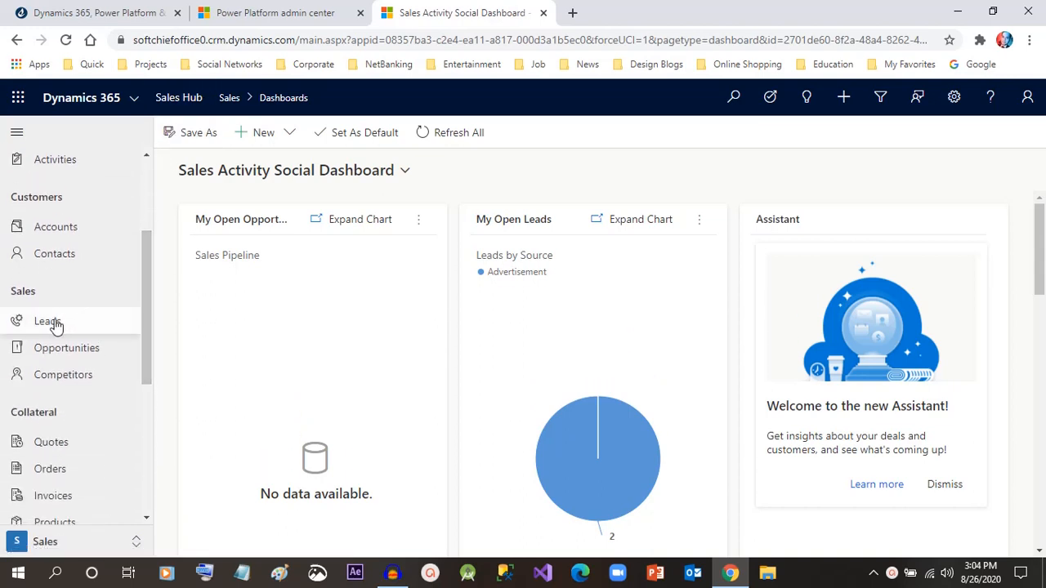
pyautogui.click(46, 320)
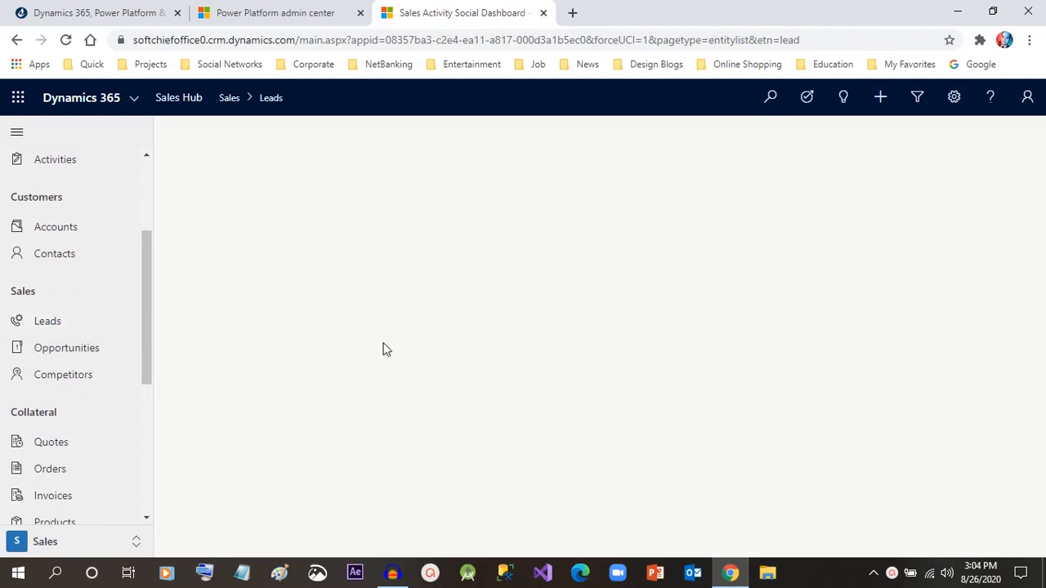
pyautogui.click(46, 320)
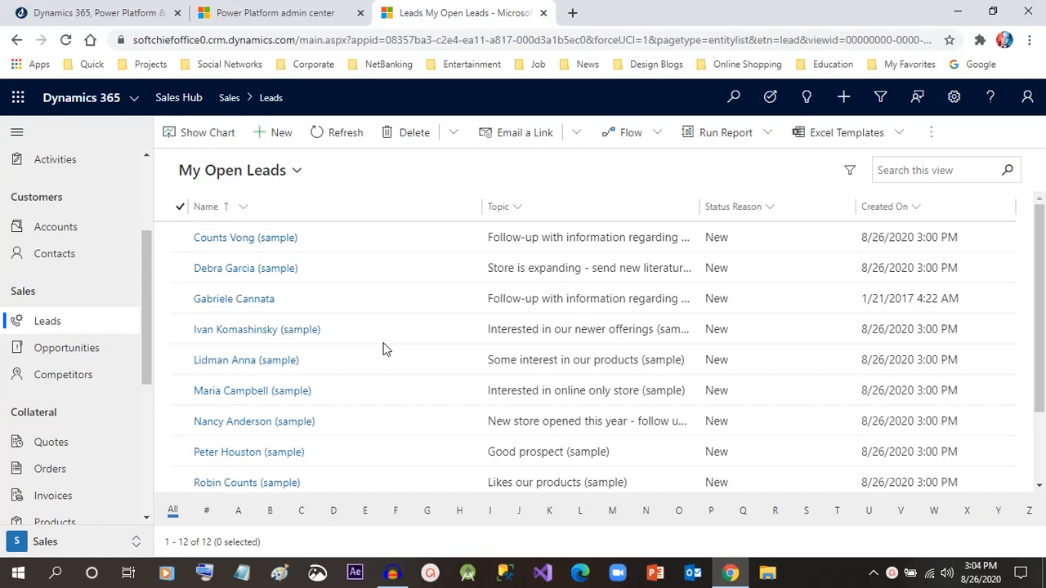
pyautogui.moveTo(75, 337)
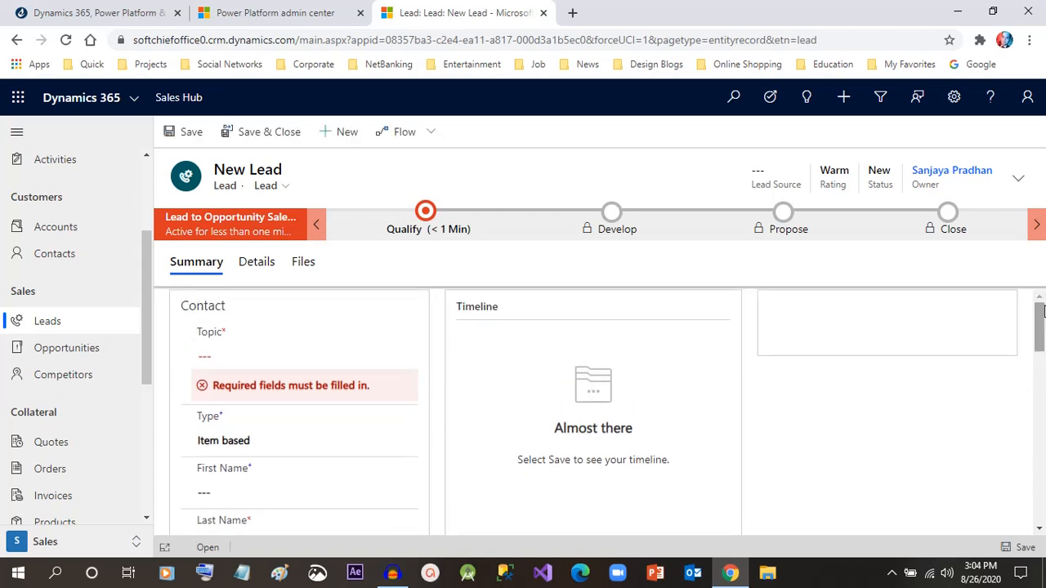
# - Enter the Topic '100 Laptop required by Contoso Inc.' on the new lead form
pyautogui.click(304, 354)
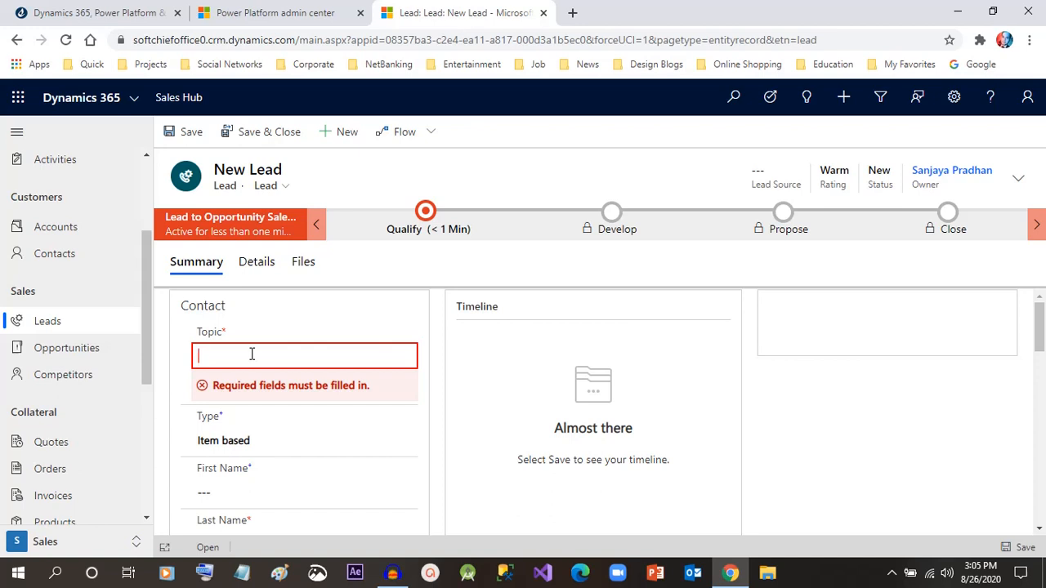
pyautogui.write('100')
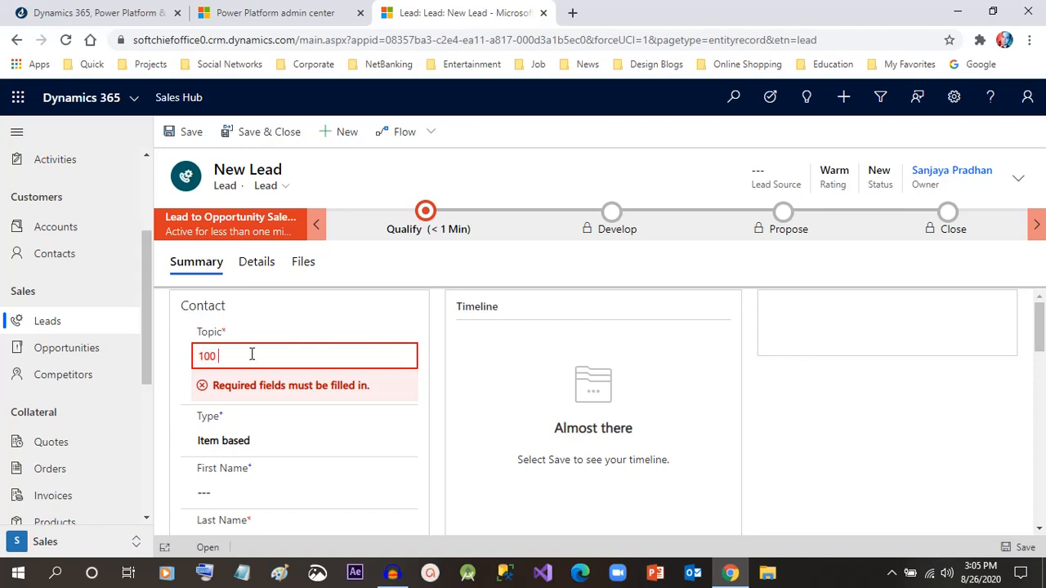
pyautogui.write('Laptop required')
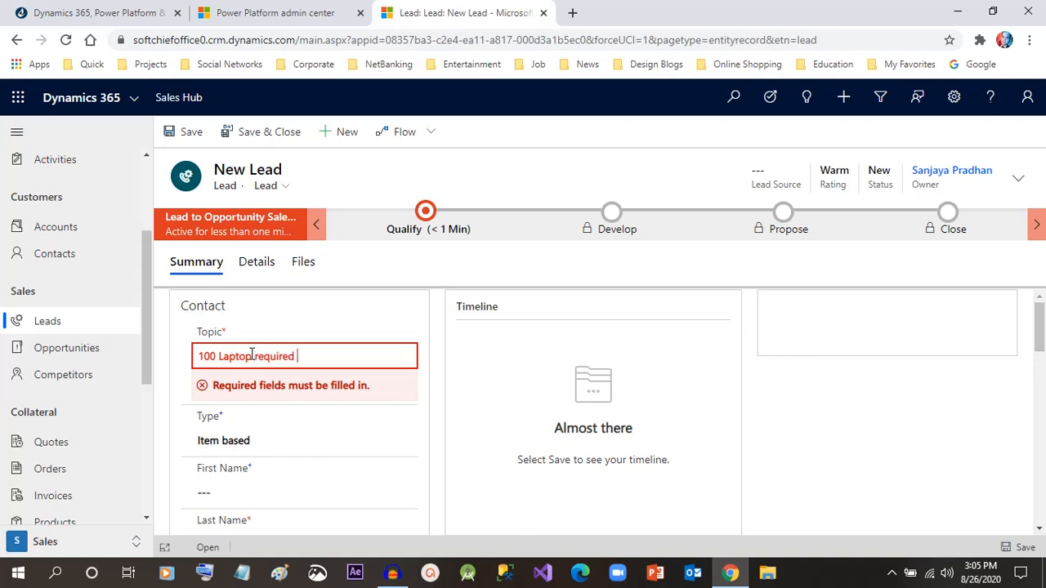
pyautogui.write('by Conto')
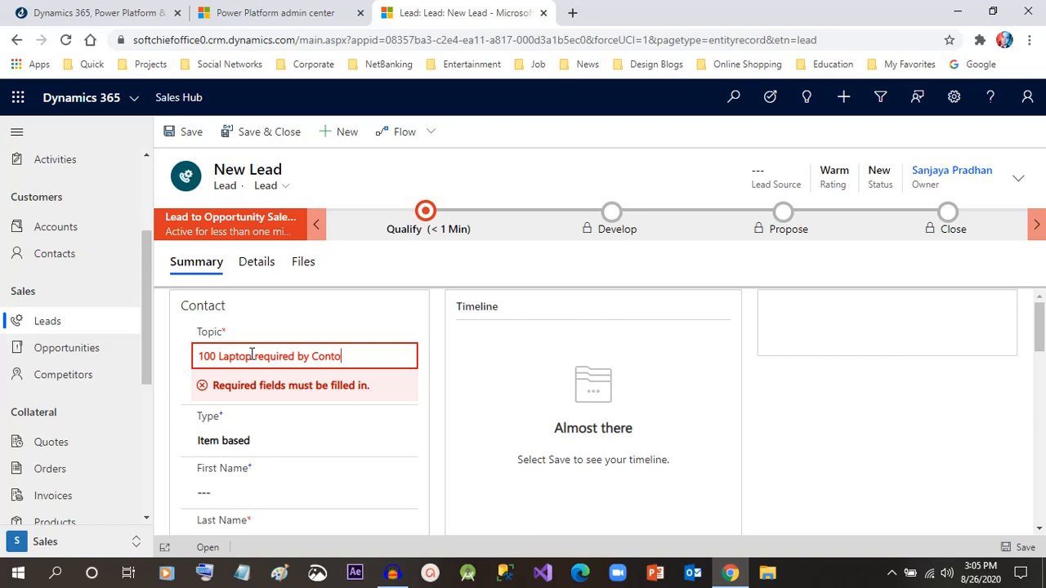
pyautogui.write('so')
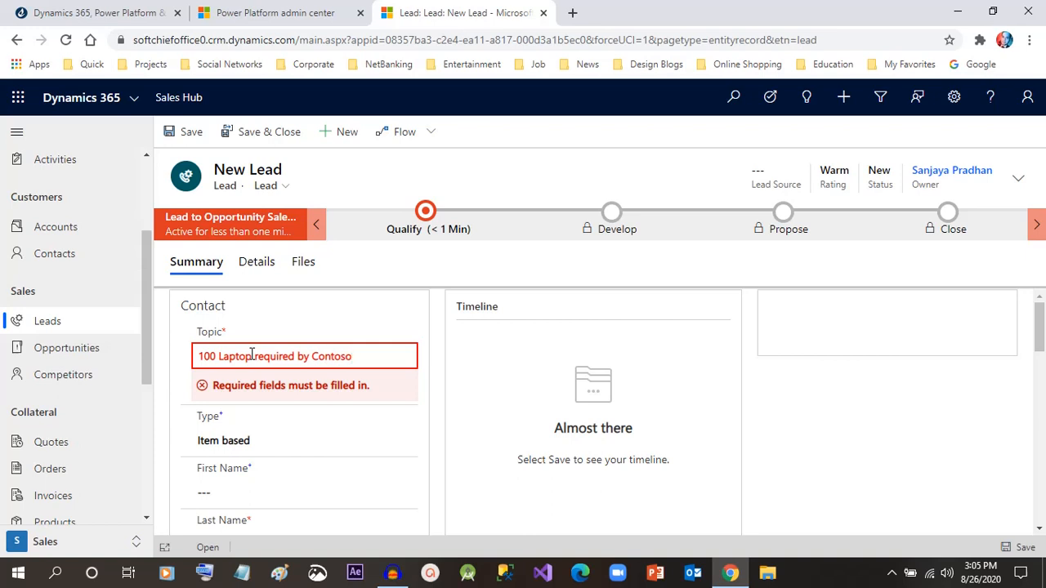
pyautogui.write('Inc.')
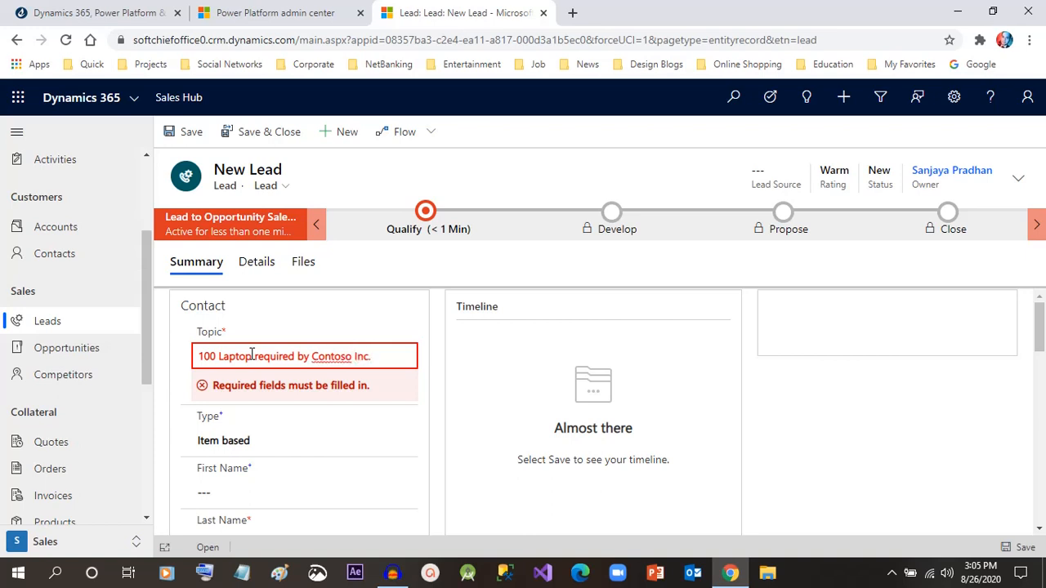
pyautogui.scroll(-3)
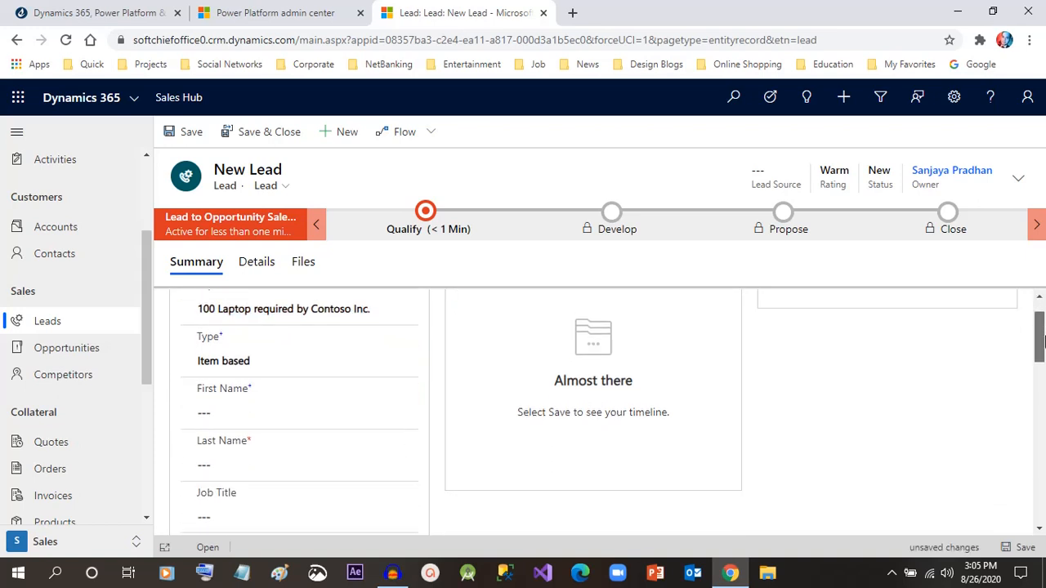
pyautogui.scroll(3)
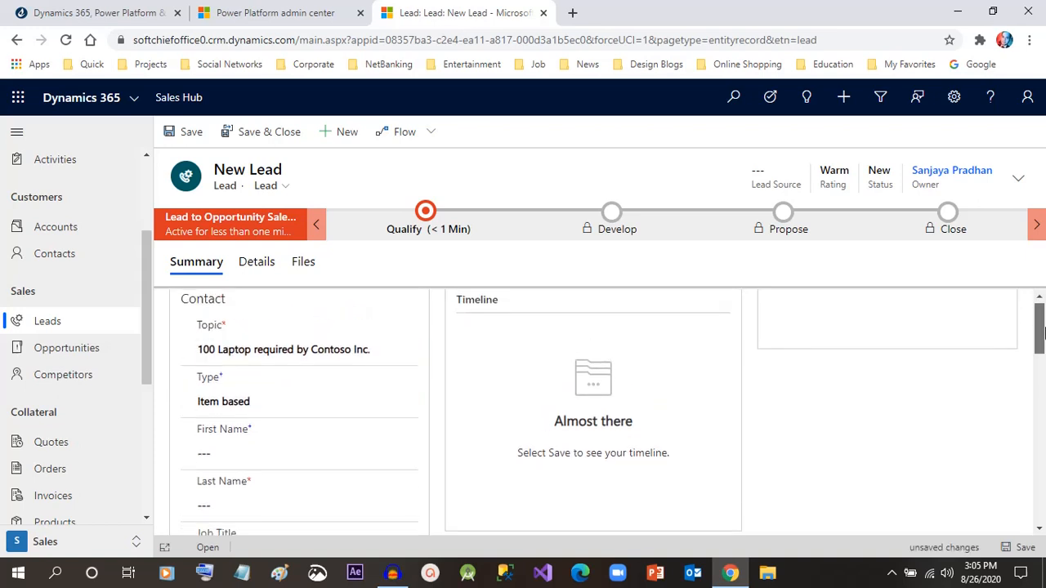
pyautogui.scroll(-3)
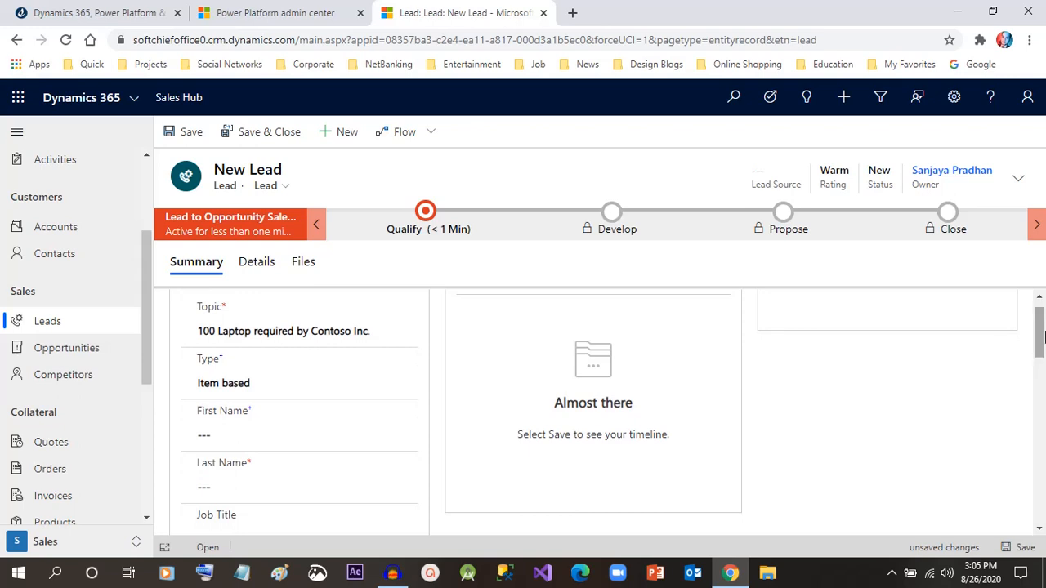
pyautogui.scroll(-3)
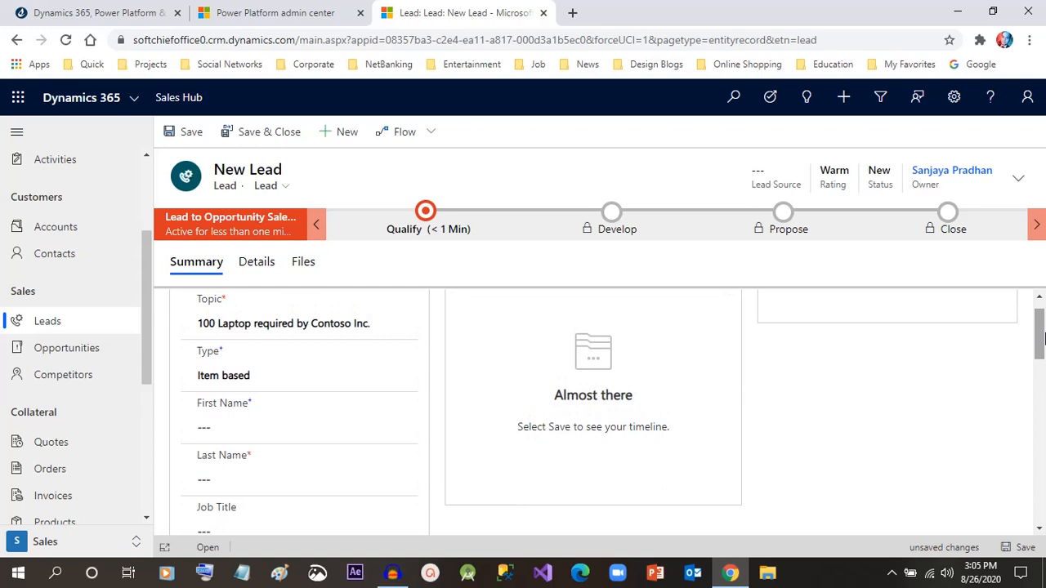
pyautogui.click(302, 375)
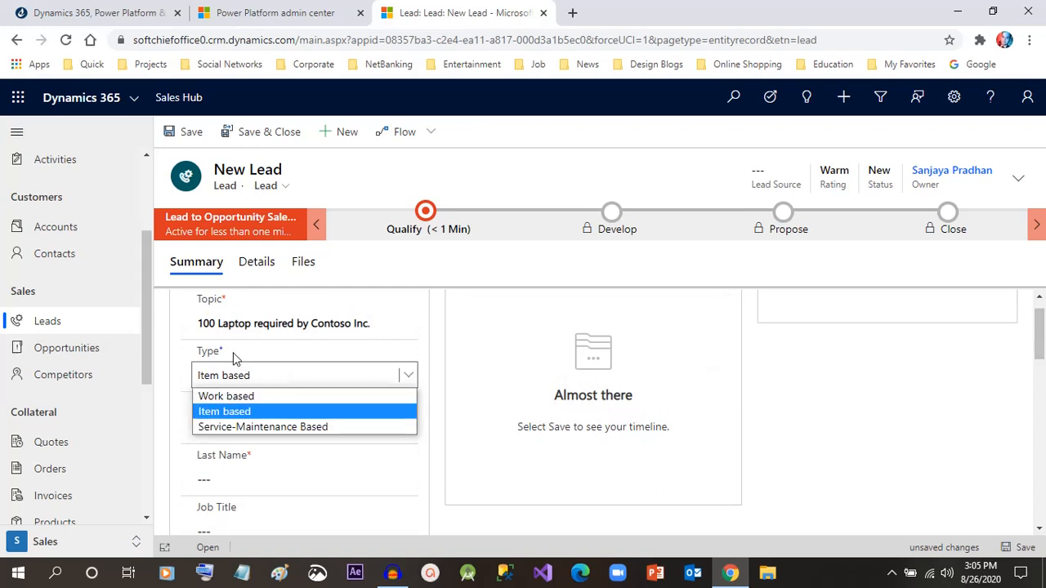
pyautogui.moveTo(261, 397)
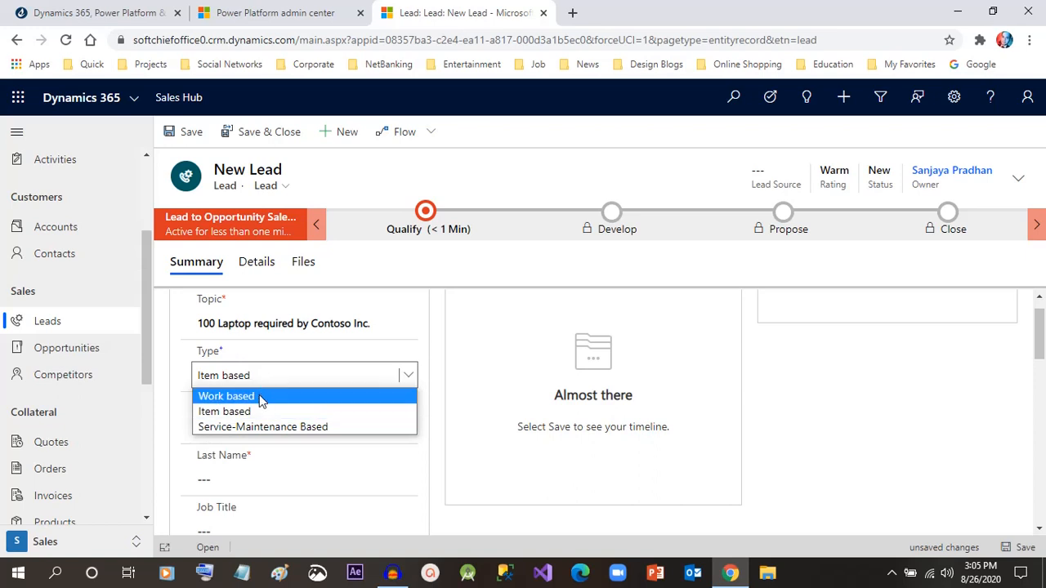
pyautogui.moveTo(263, 426)
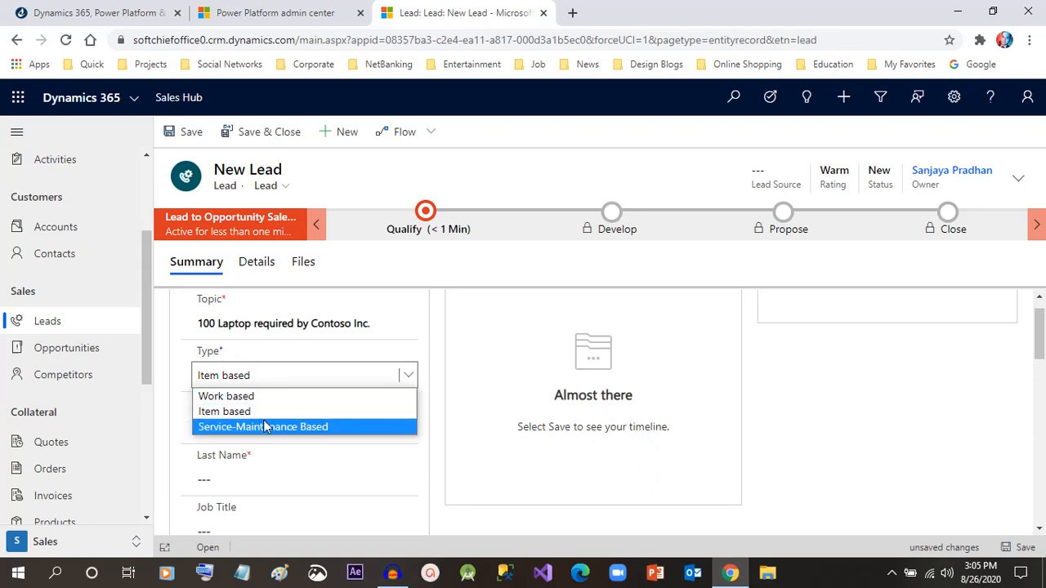
pyautogui.moveTo(261, 412)
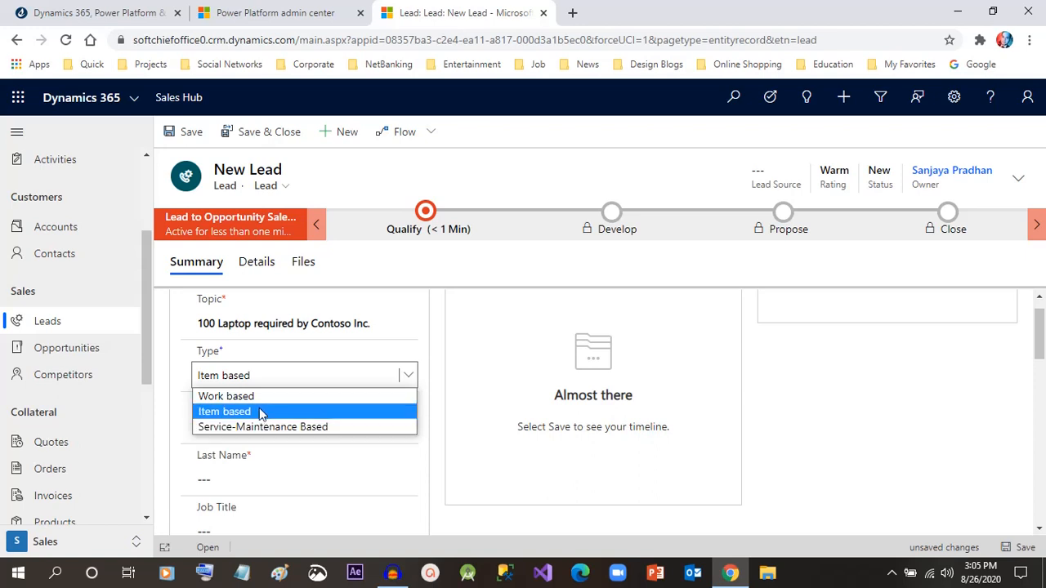
pyautogui.moveTo(260, 417)
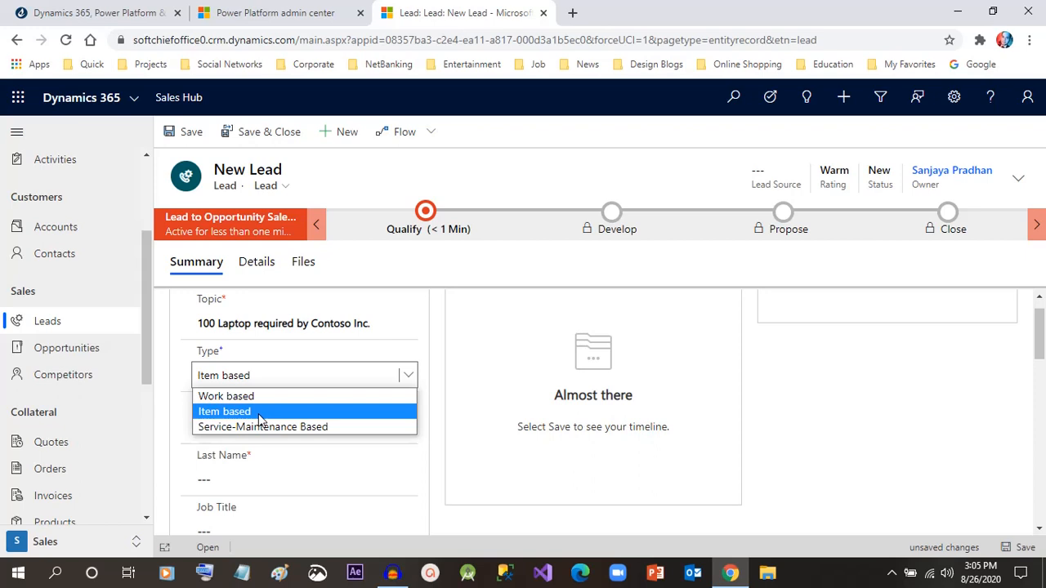
pyautogui.moveTo(270, 418)
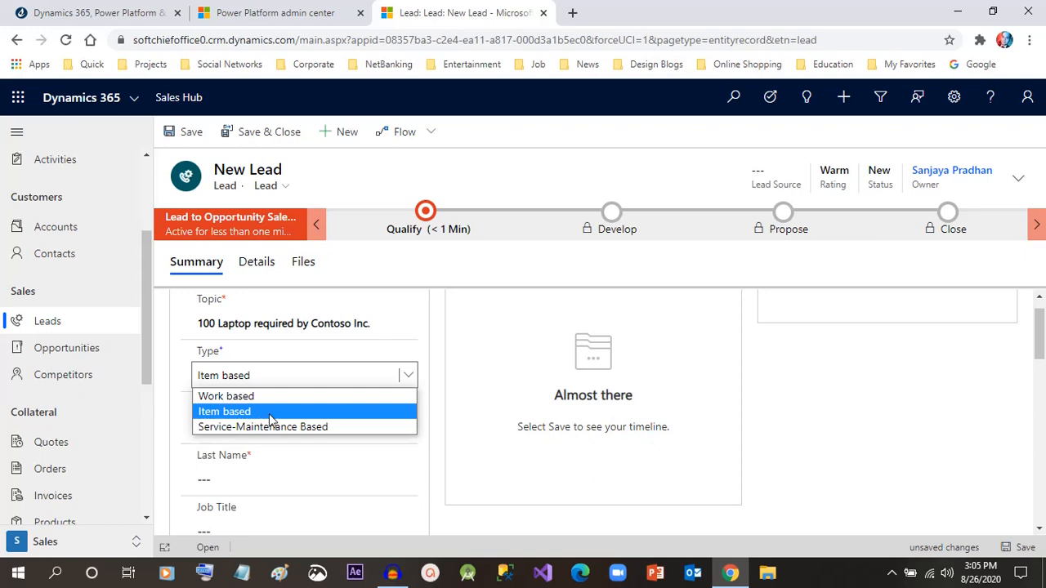
pyautogui.click(224, 412)
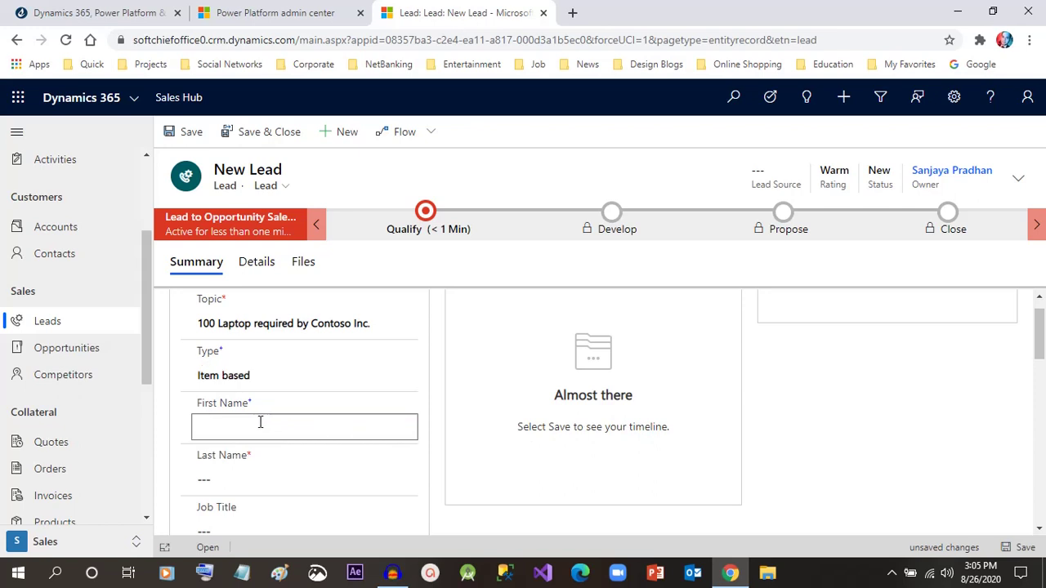
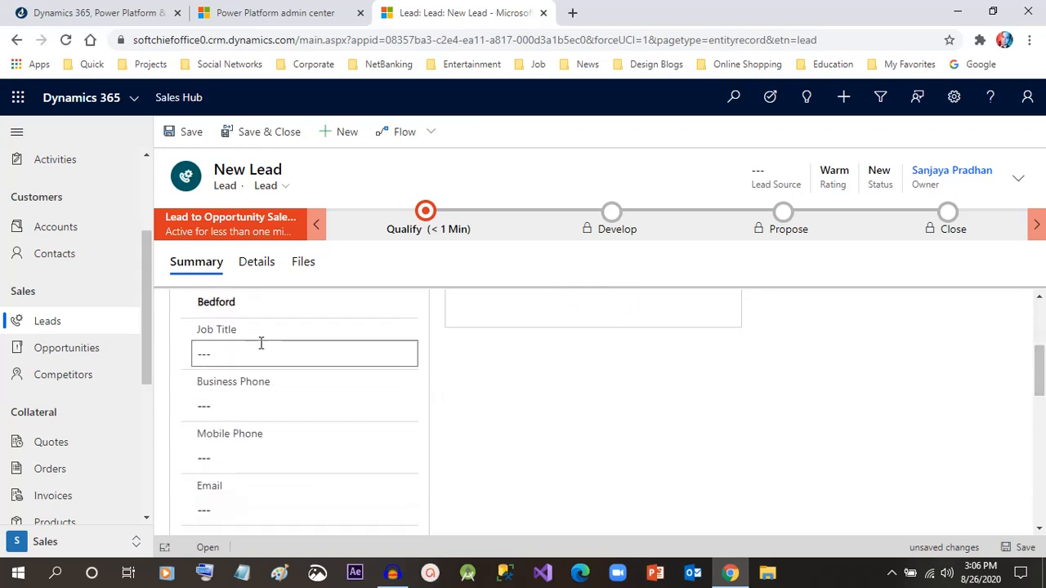
pyautogui.write('Cons')
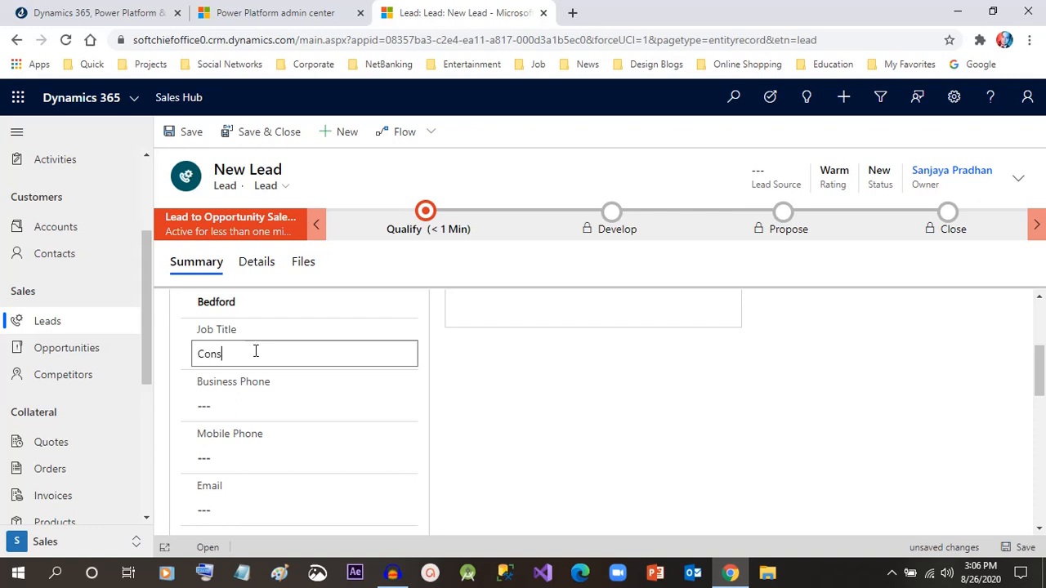
pyautogui.write('ultant')
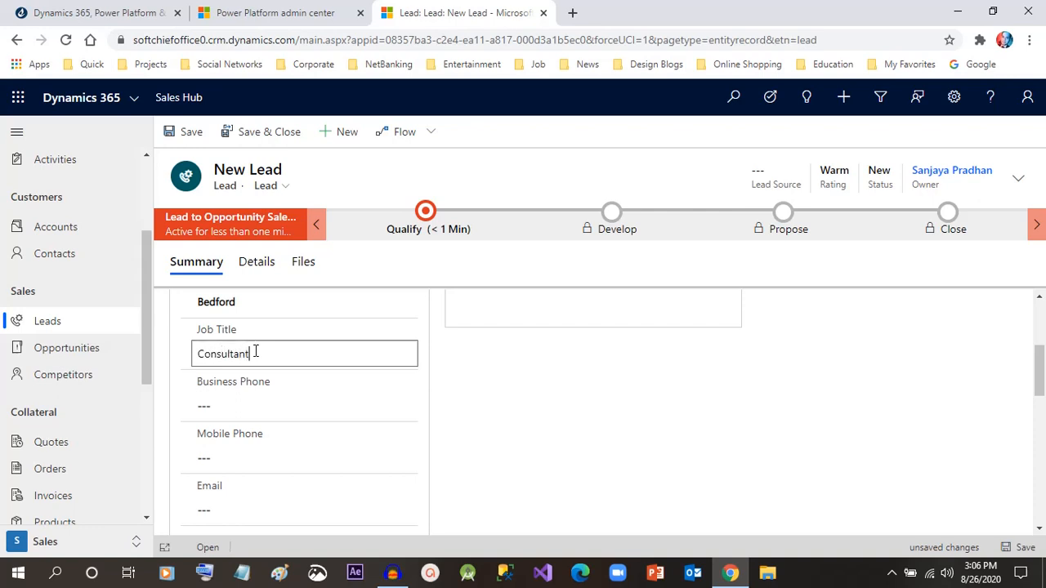
pyautogui.click(304, 405)
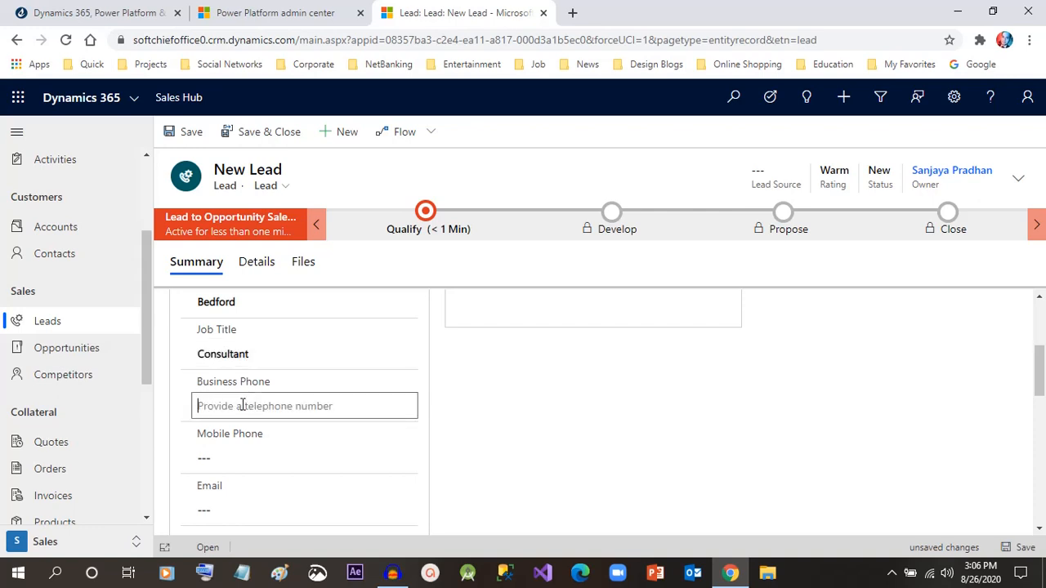
pyautogui.write('9090909090')
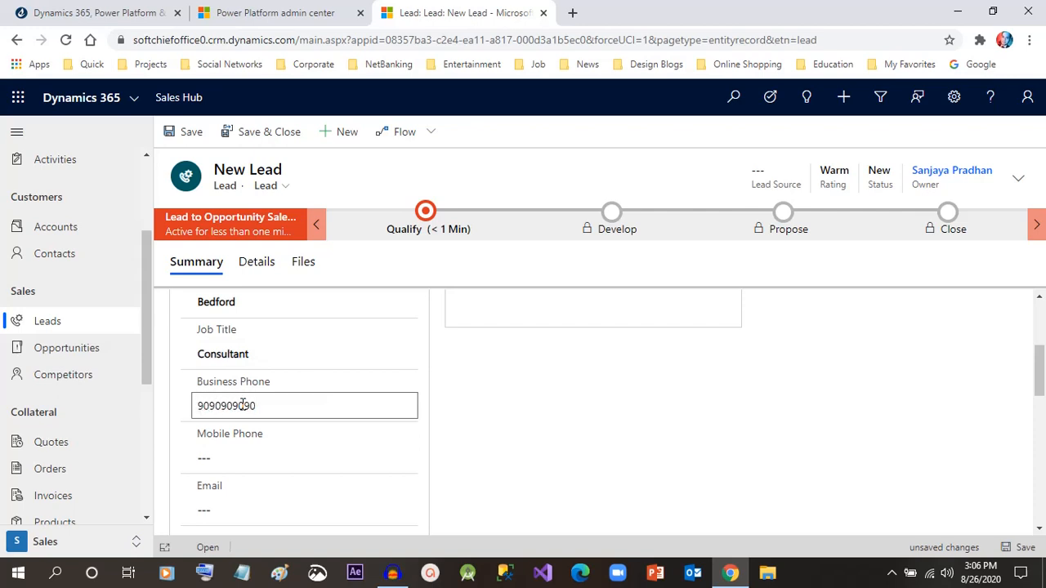
pyautogui.click(304, 458)
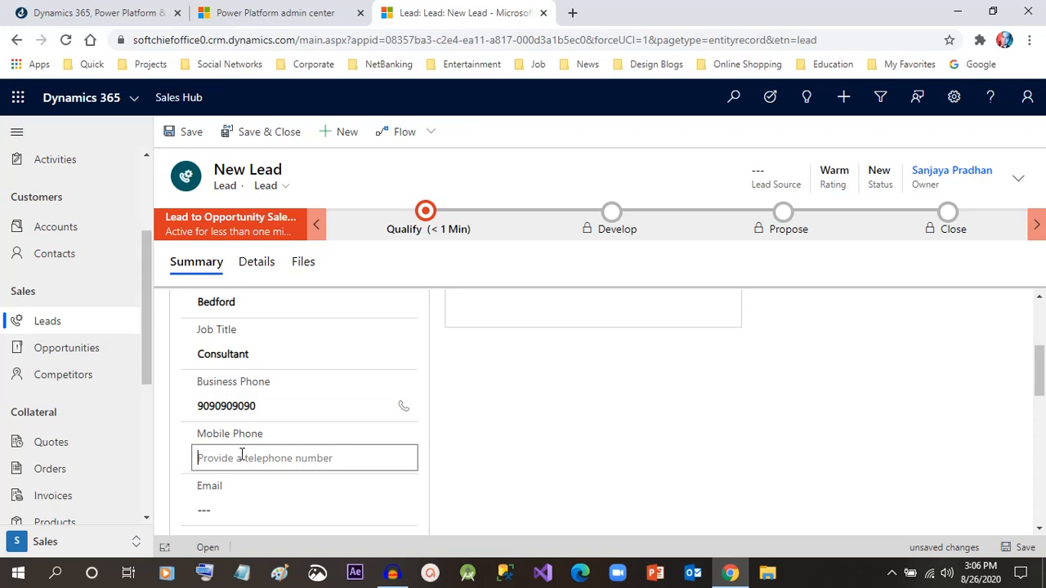
pyautogui.write('89898')
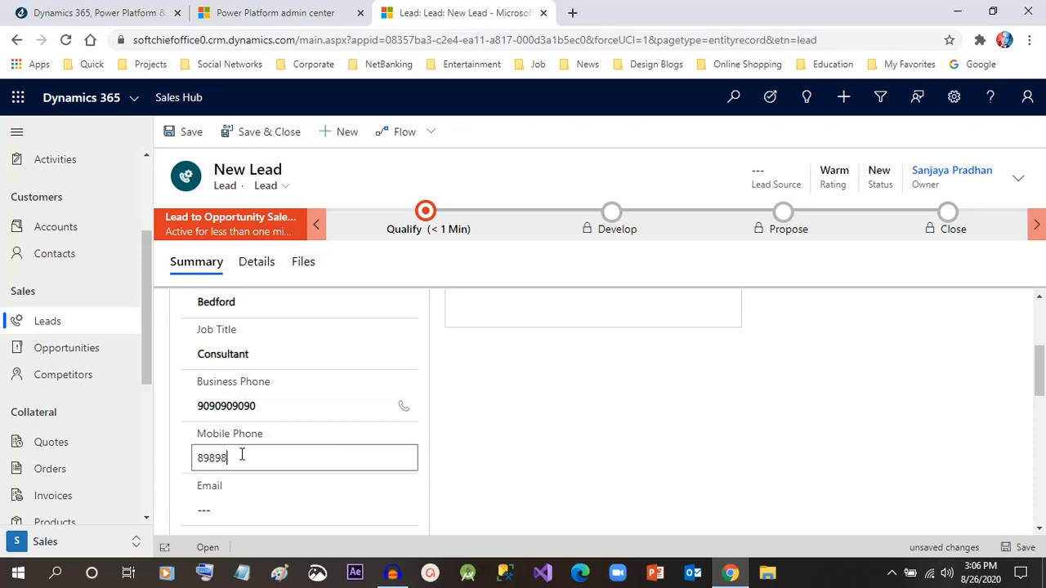
pyautogui.write('989898989')
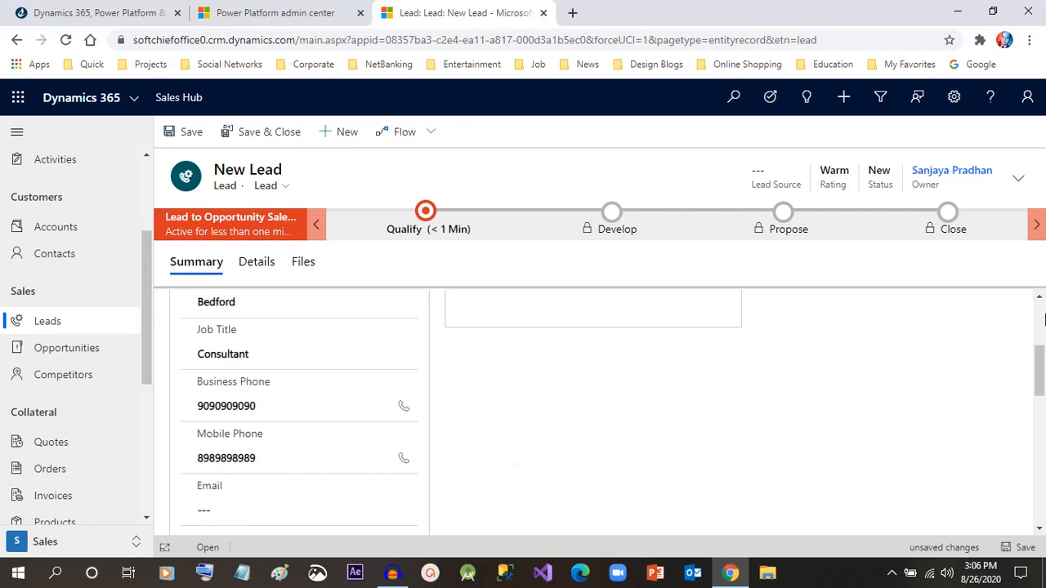
pyautogui.scroll(-3)
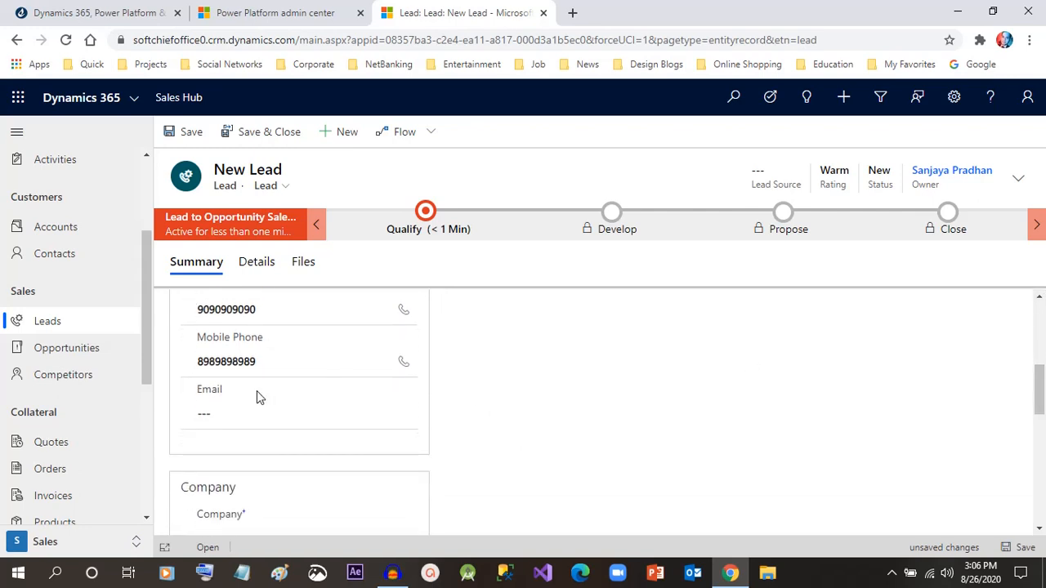
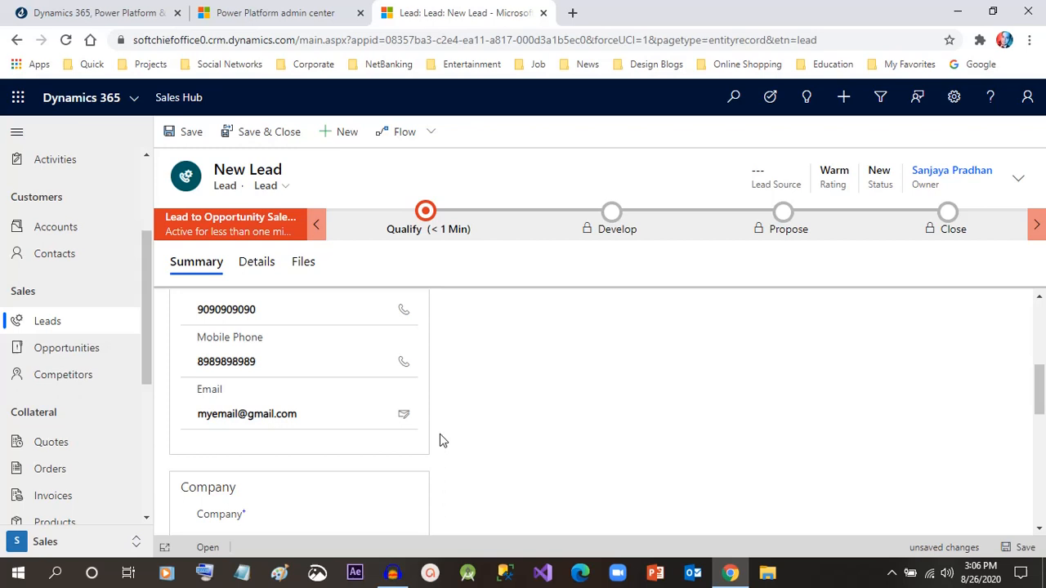
pyautogui.scroll(-3)
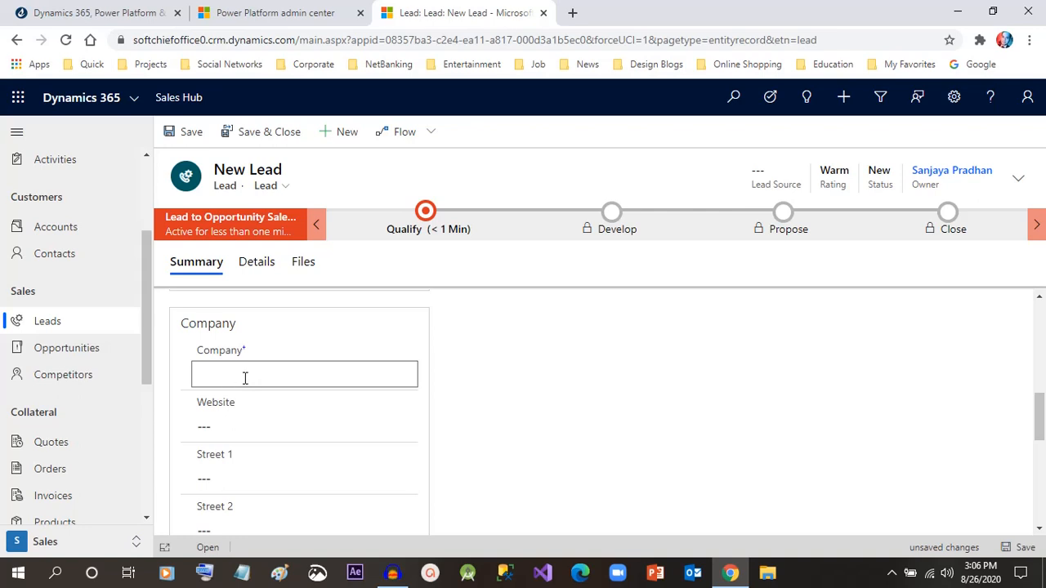
pyautogui.moveTo(258, 377)
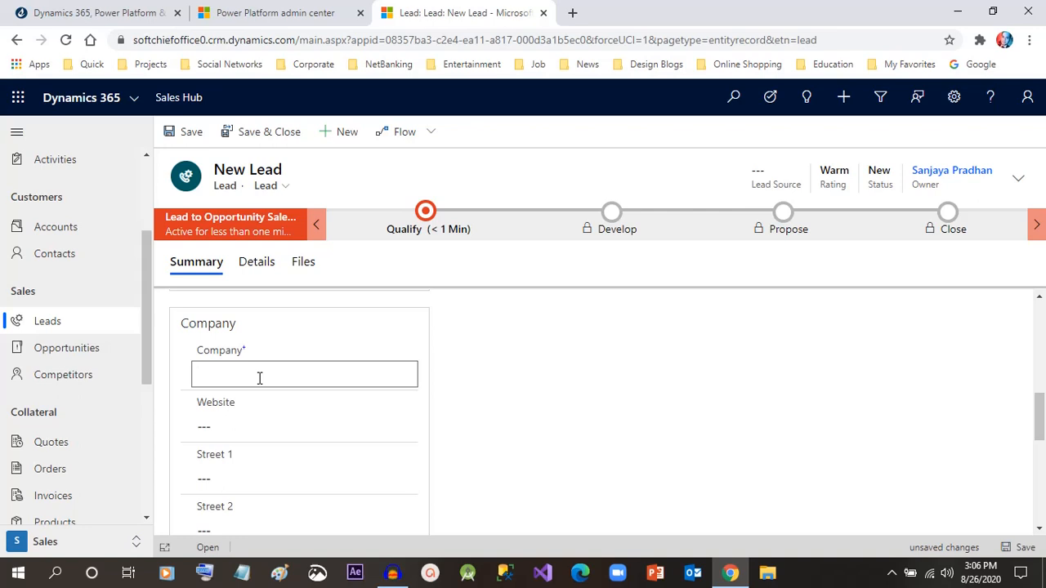
pyautogui.write('Con')
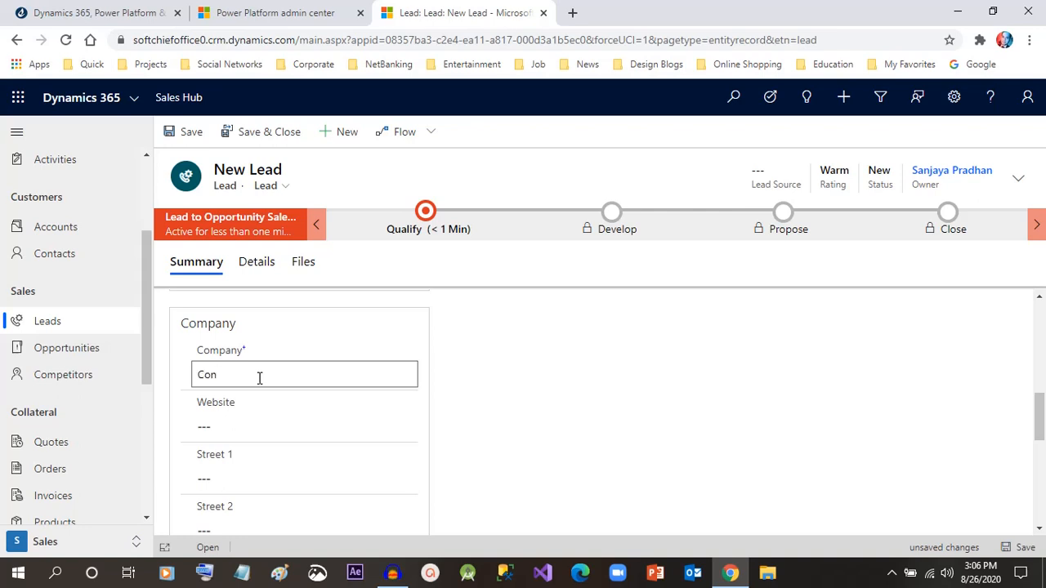
pyautogui.write('stoso Corpo')
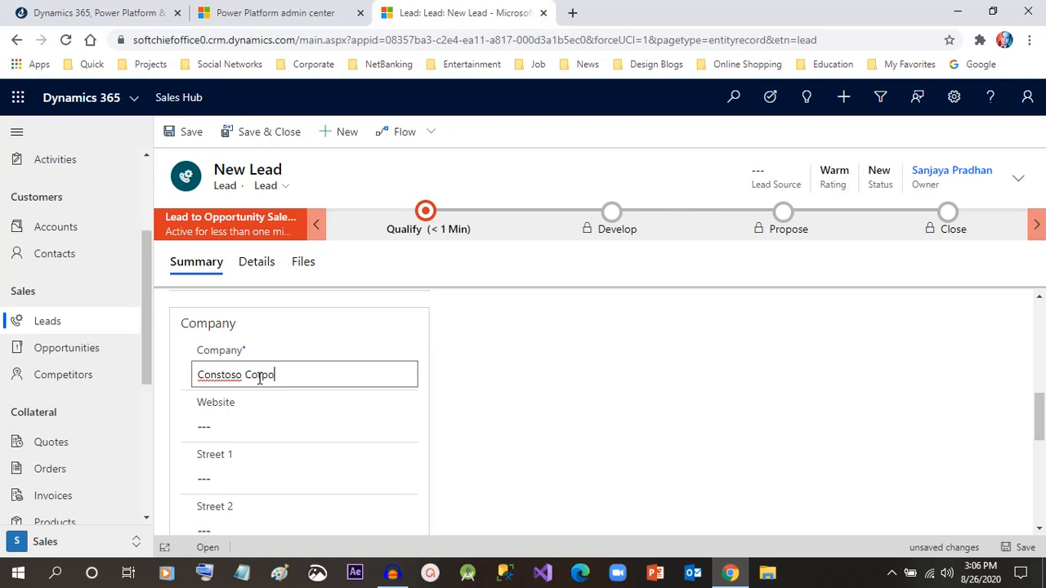
pyautogui.click(304, 425)
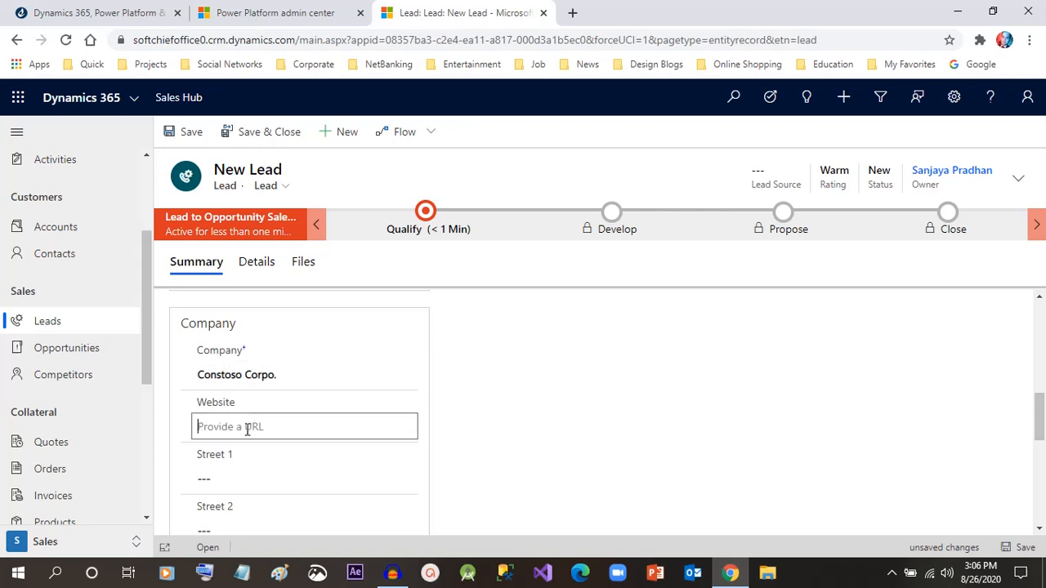
pyautogui.write('www')
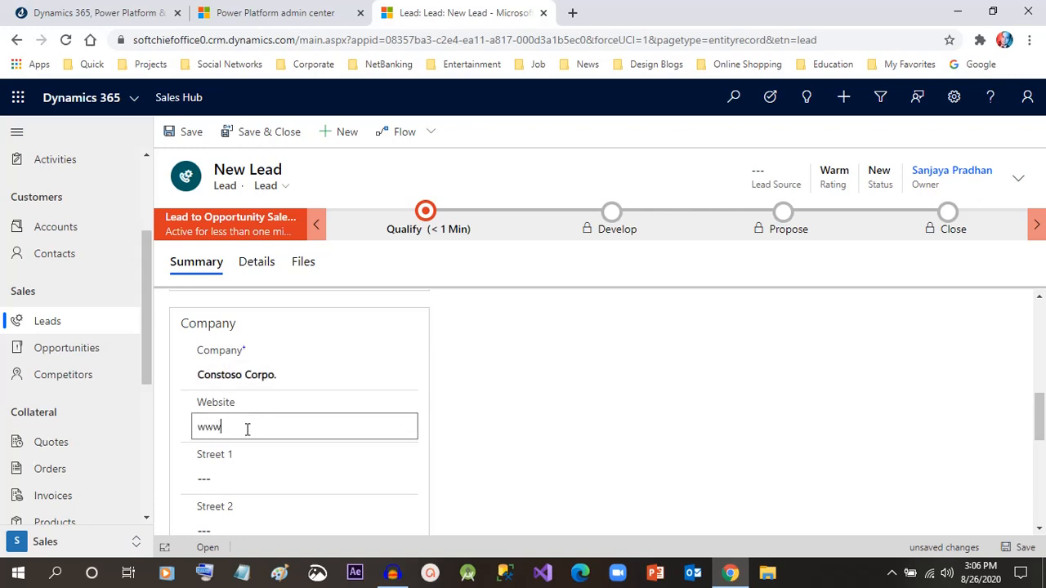
pyautogui.write('.contoso.com')
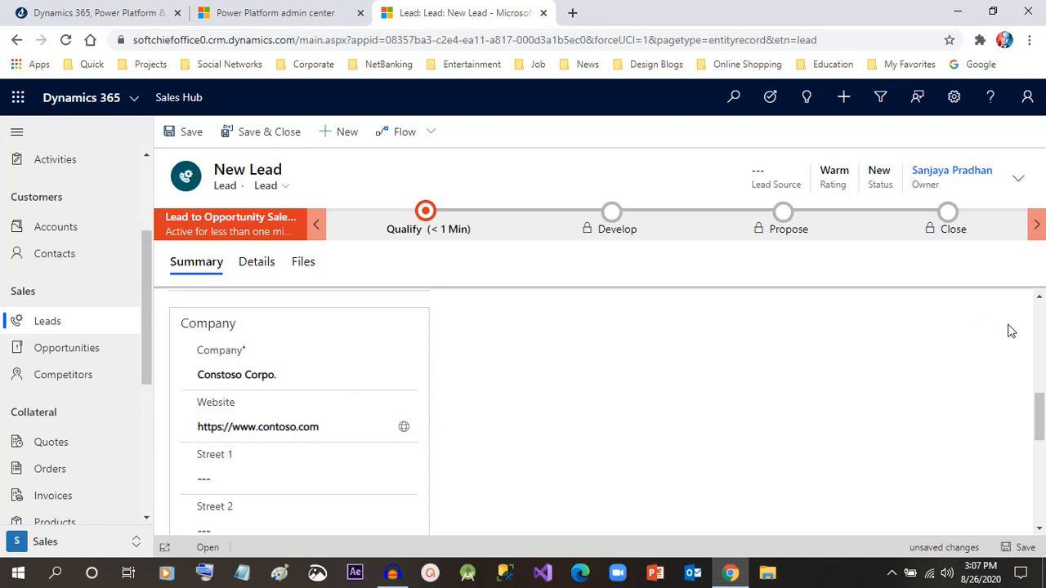
pyautogui.scroll(-3)
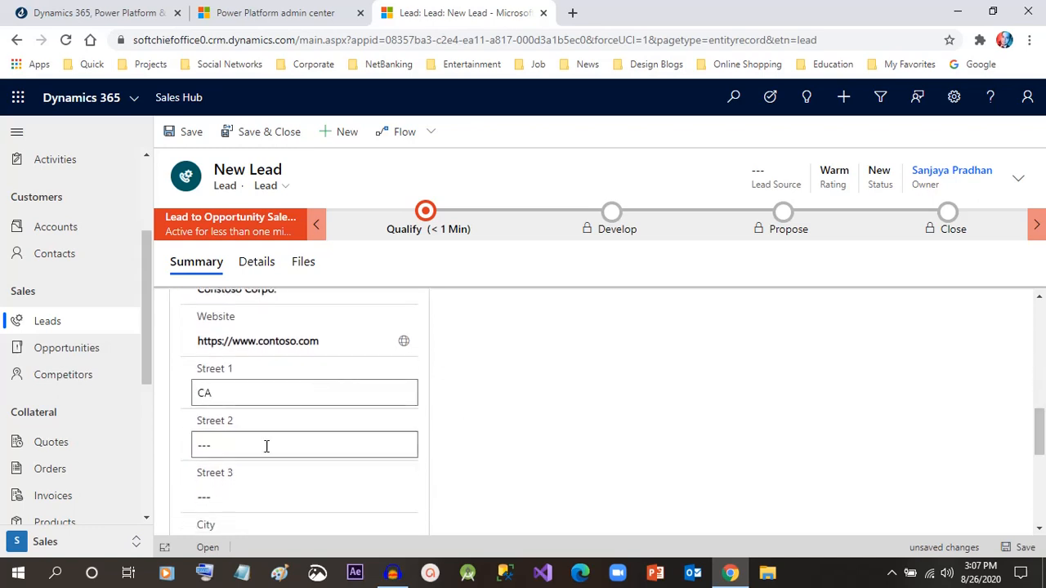
# - Enter Street 2 as Sample and City as California in the address section
pyautogui.write('S')
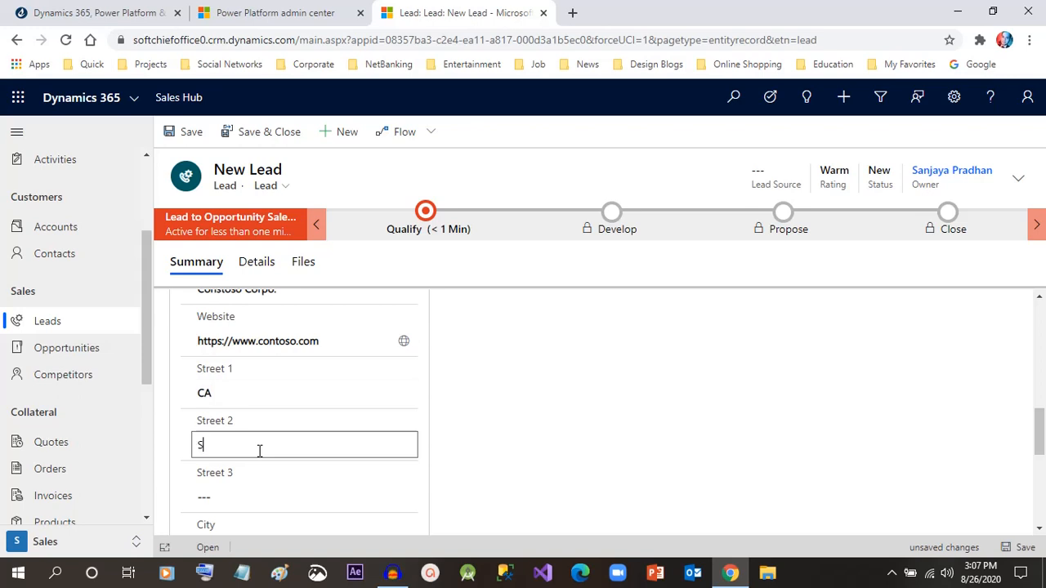
pyautogui.write('ample')
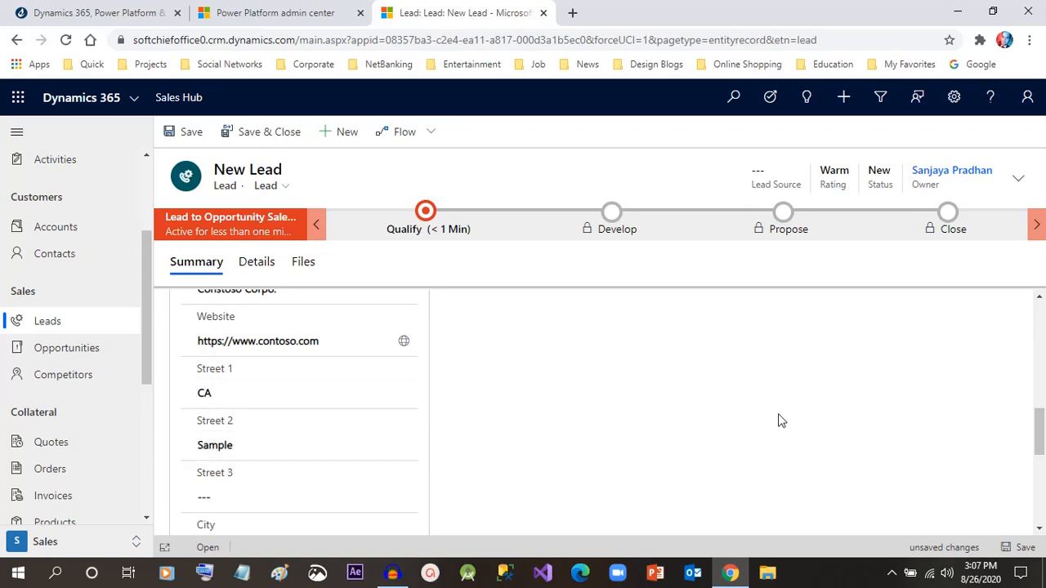
pyautogui.scroll(-3)
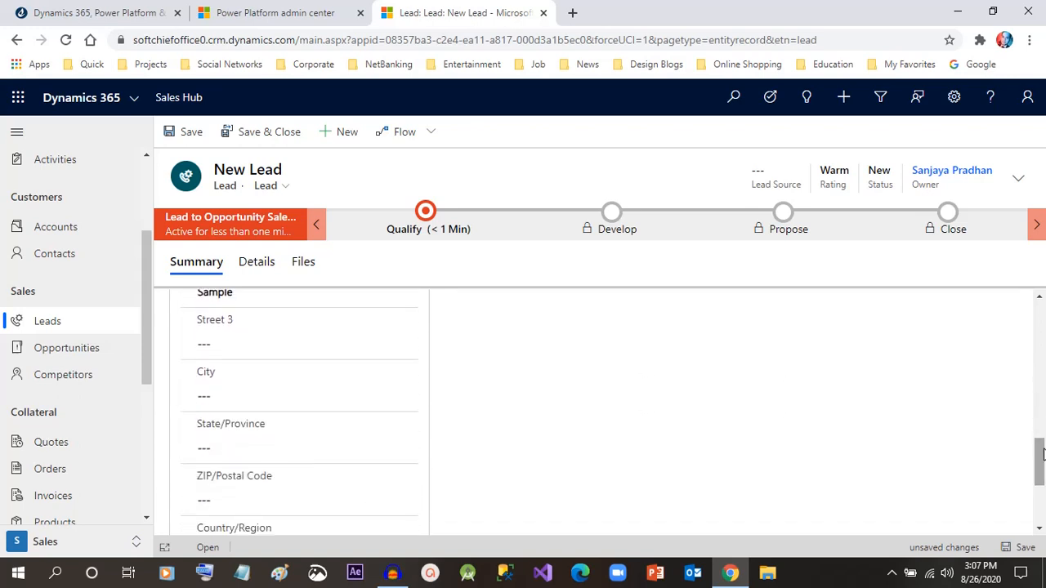
pyautogui.write('Ca')
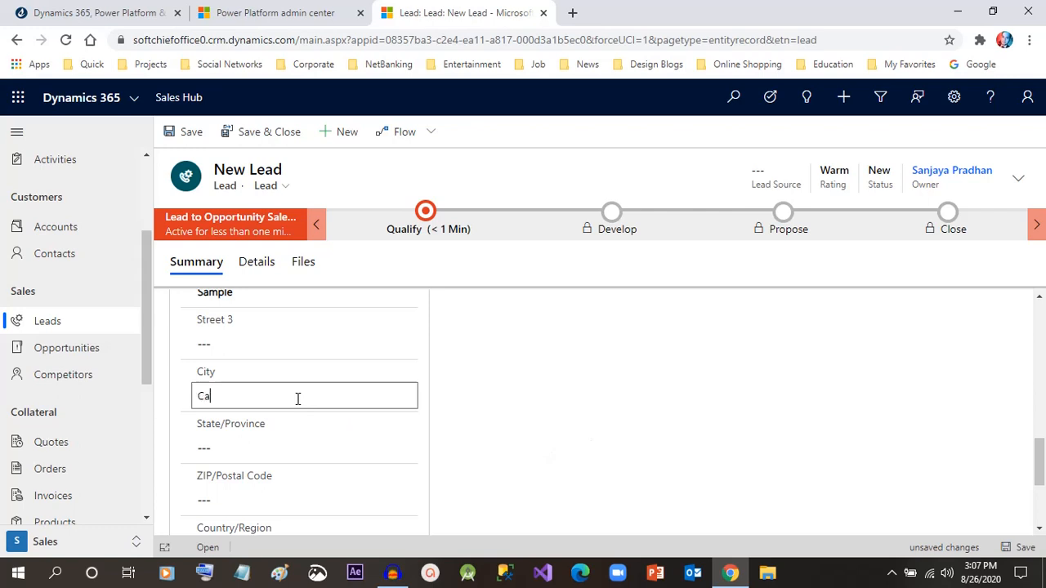
pyautogui.write('lifornaia')
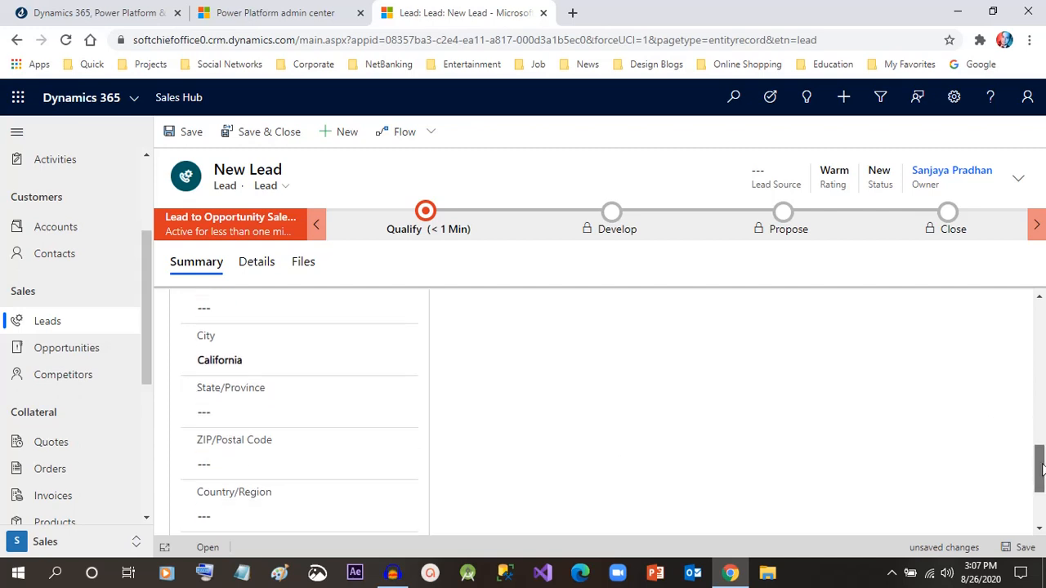
pyautogui.scroll(-3)
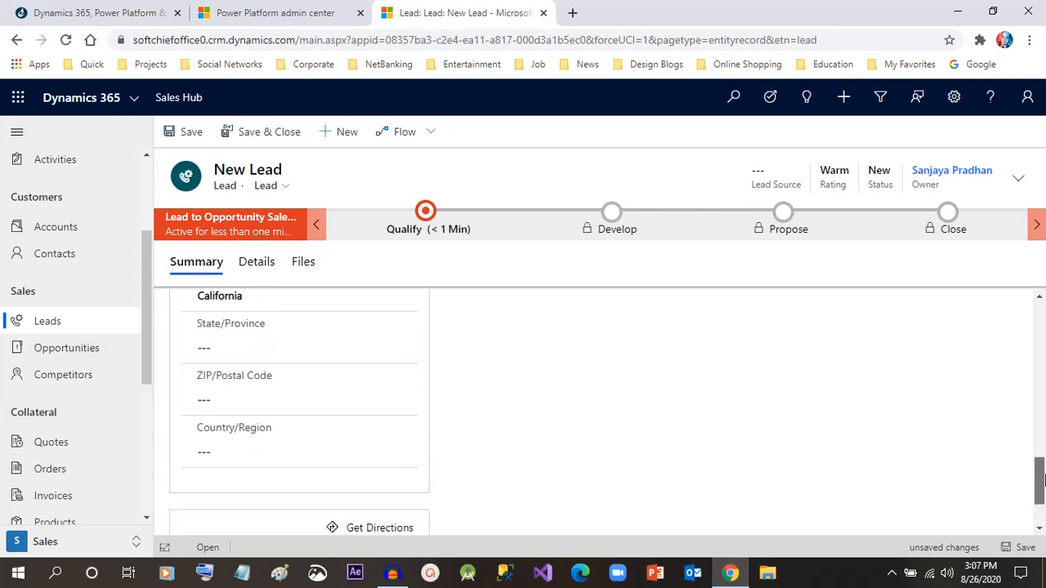
pyautogui.scroll(3)
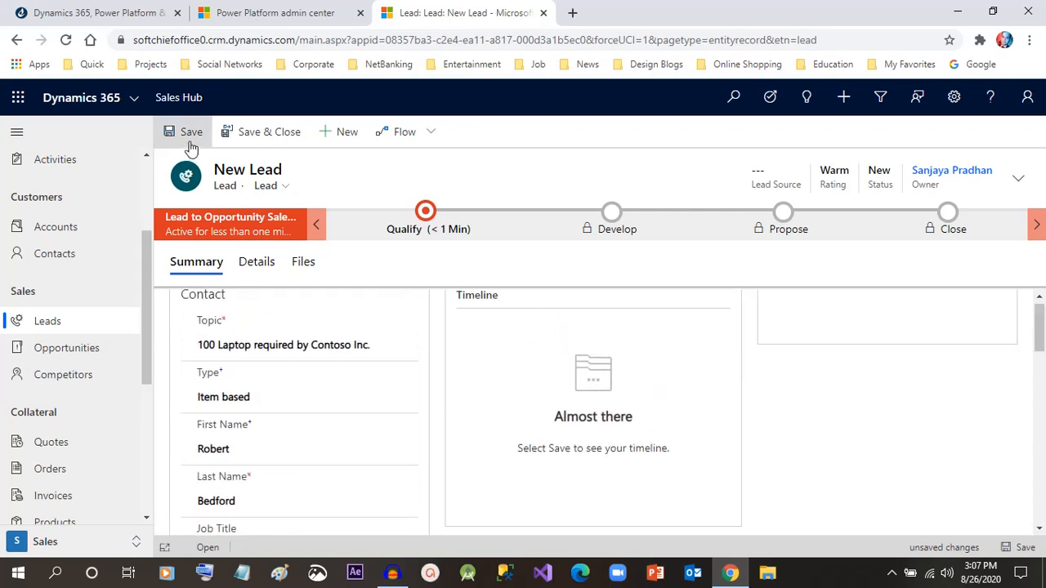
pyautogui.click(190, 131)
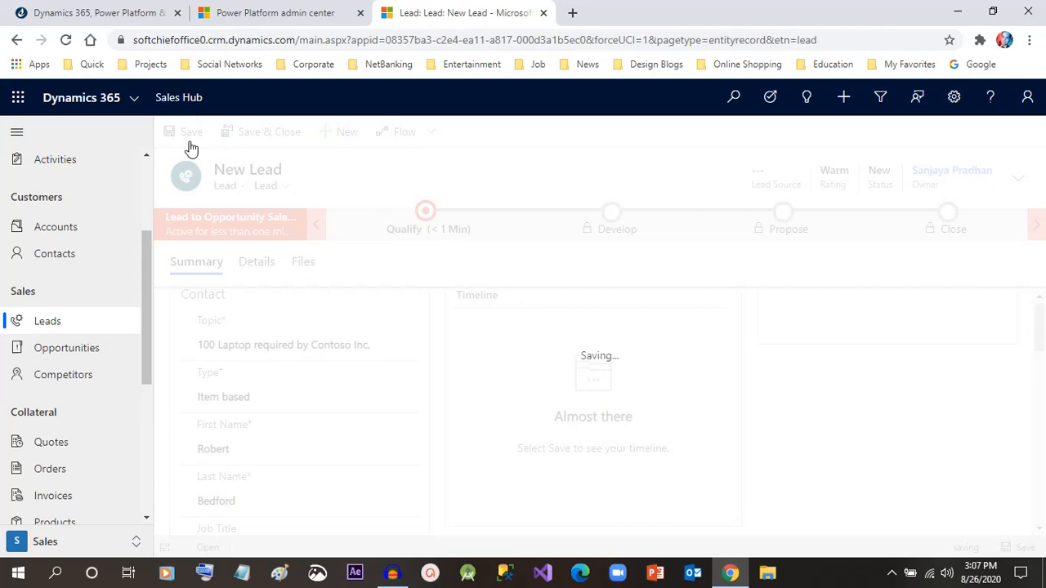
pyautogui.click(189, 131)
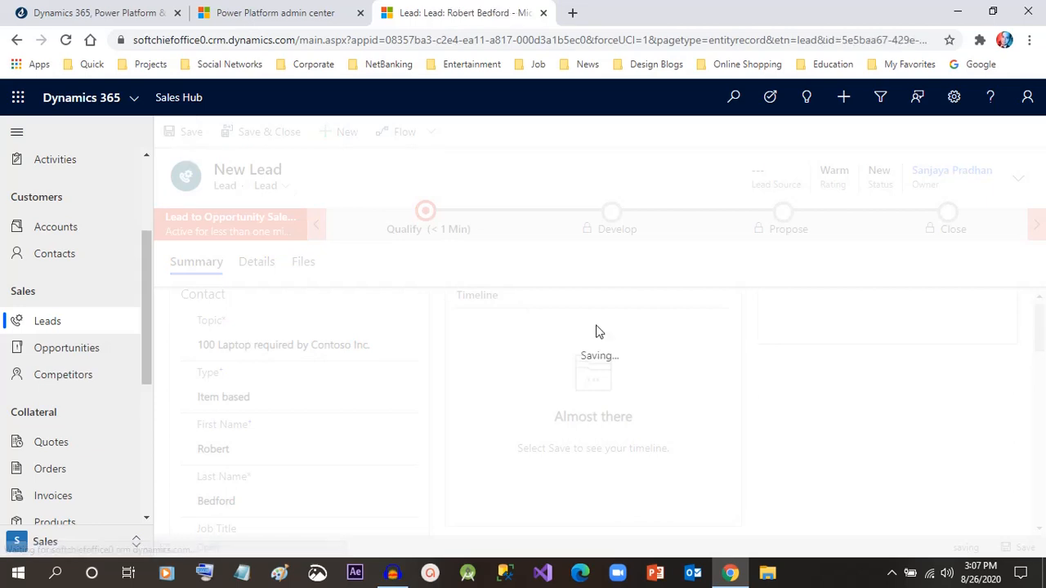
pyautogui.click(189, 131)
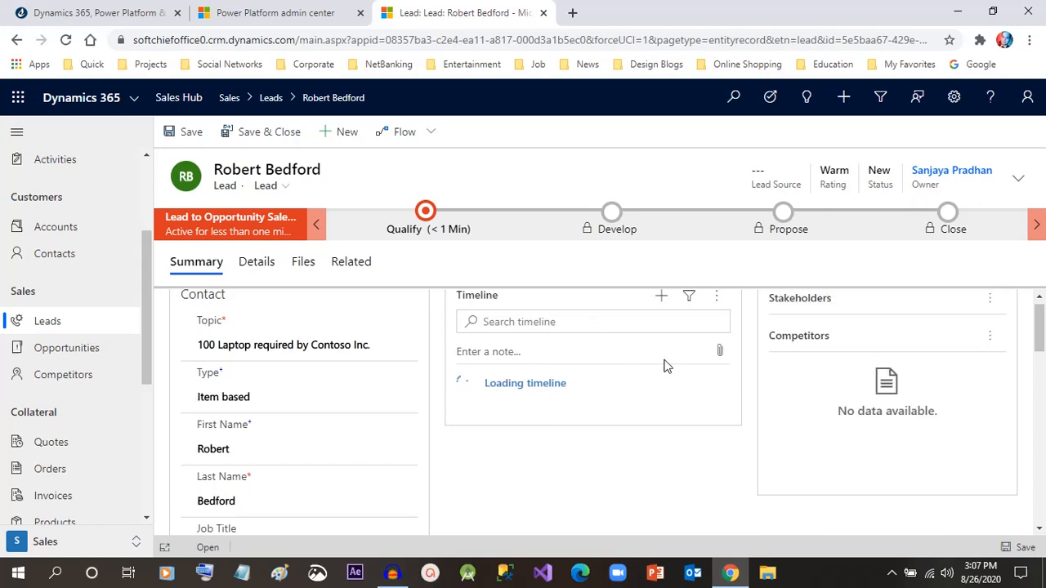
pyautogui.scroll(-3)
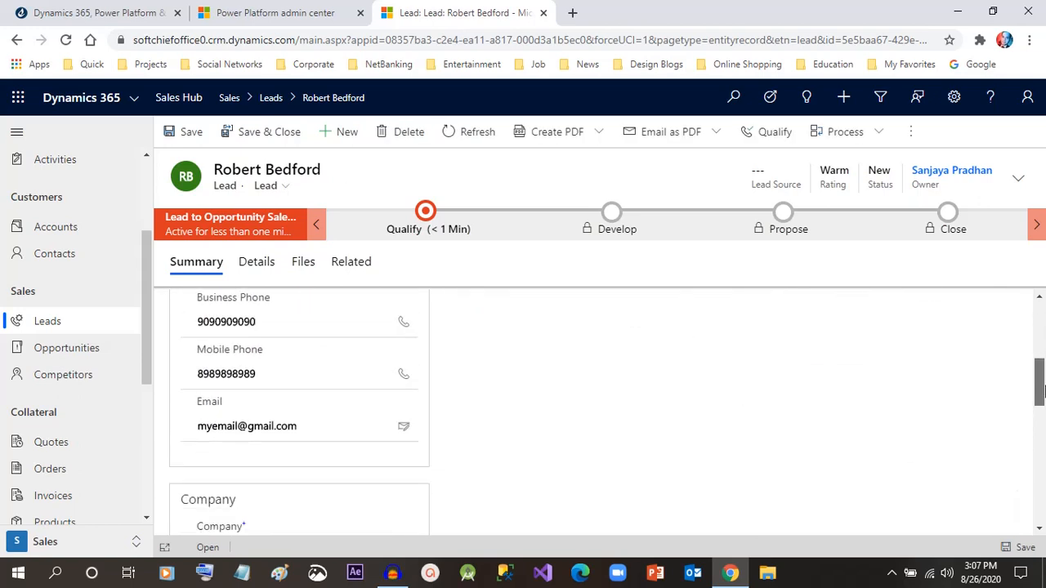
pyautogui.scroll(-3)
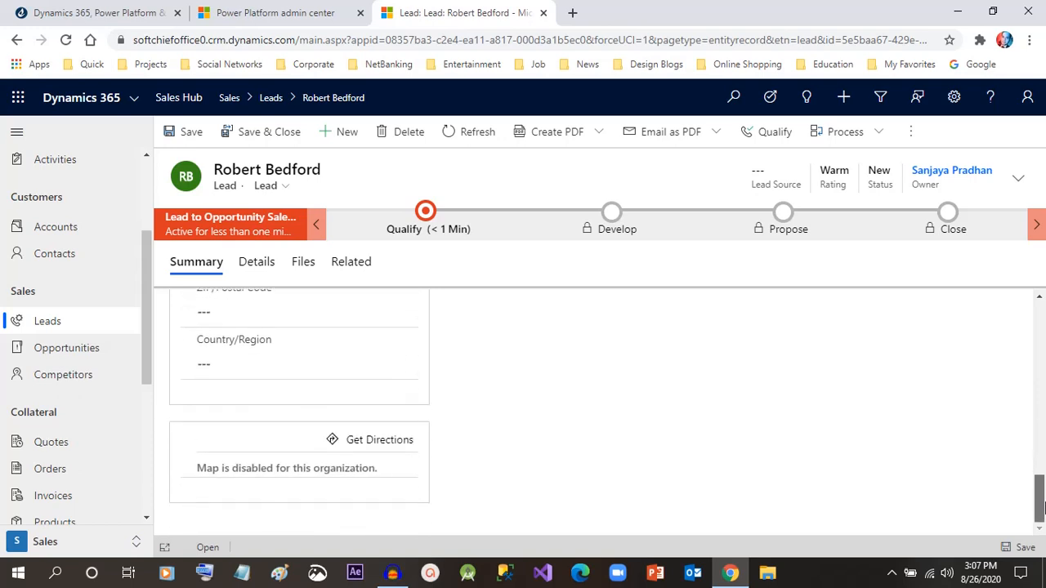
pyautogui.scroll(3)
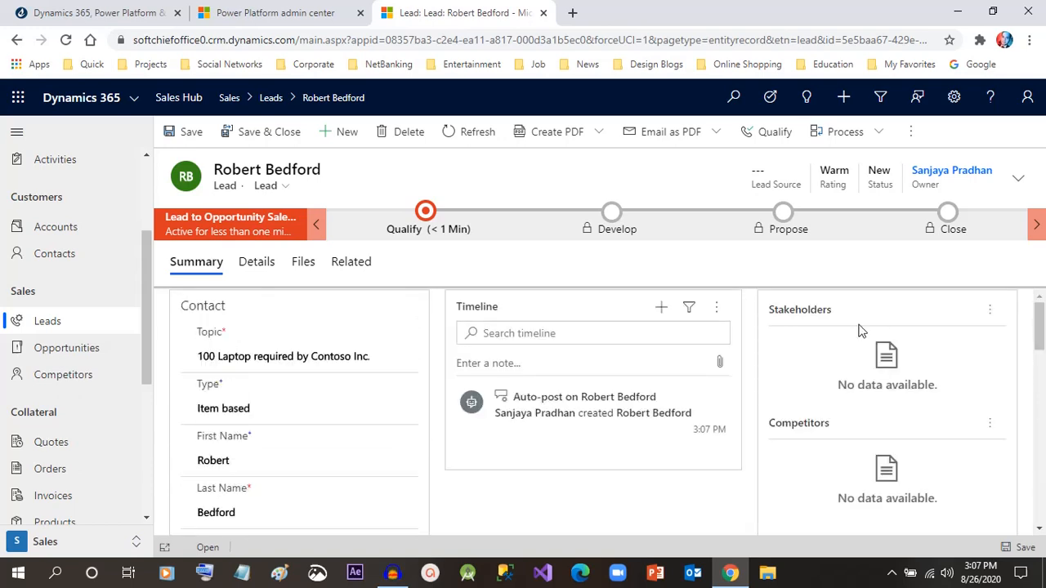
pyautogui.moveTo(958, 405)
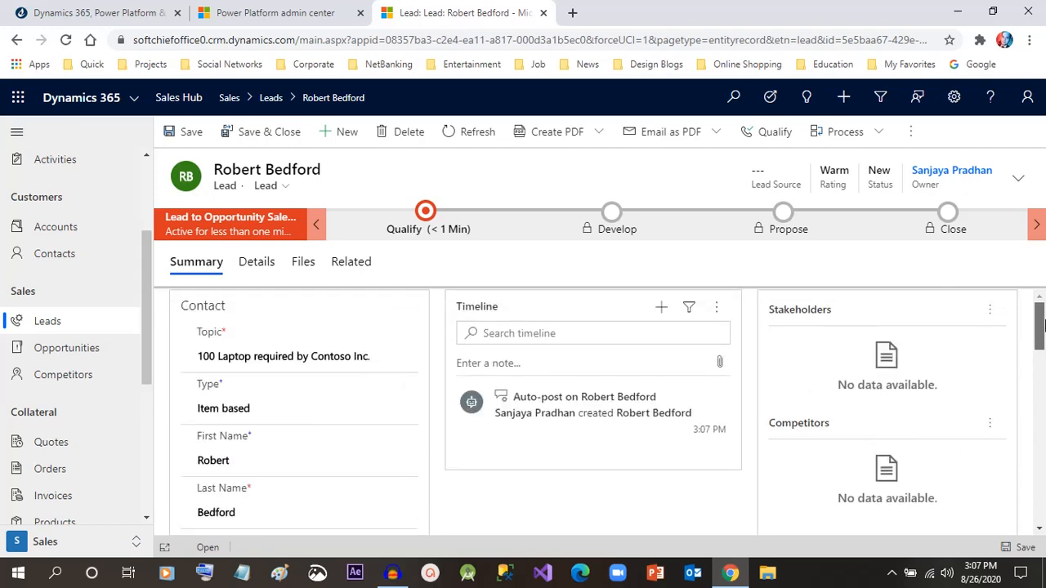
# - Review the Details tab's Description, Industry, Annual Revenue and Preferred Contact Method fields
pyautogui.click(256, 262)
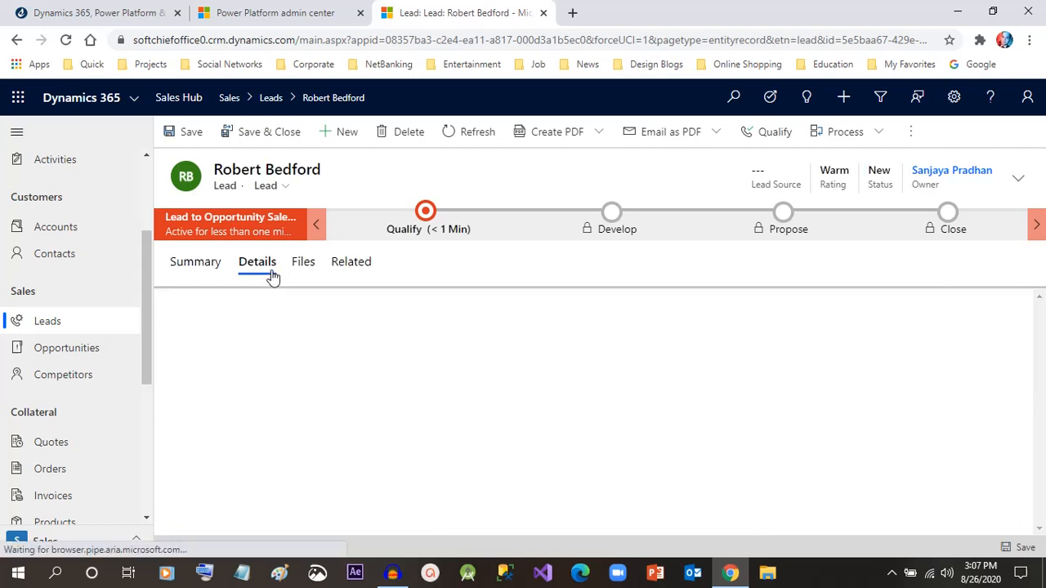
pyautogui.click(256, 262)
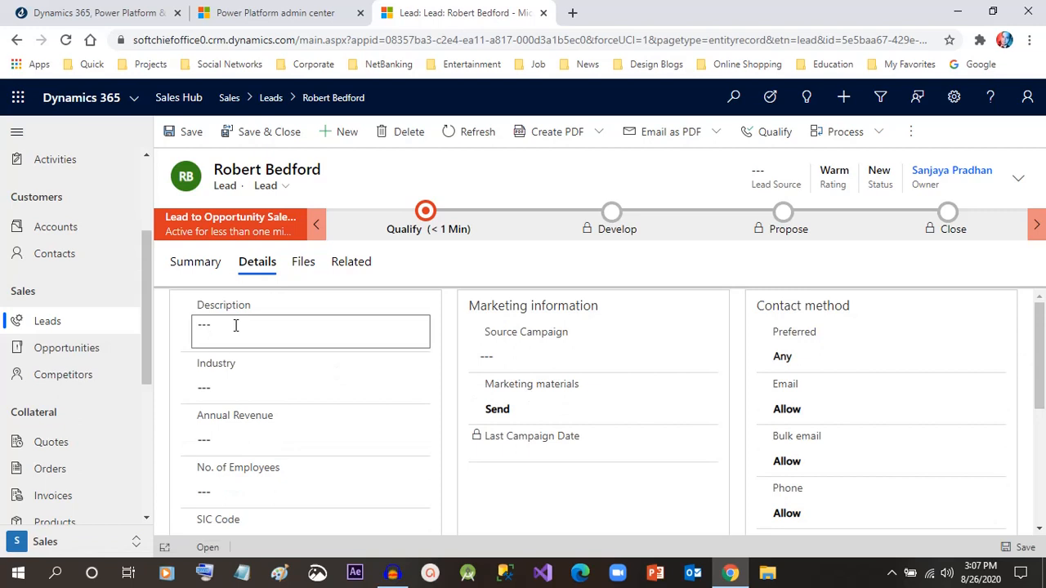
pyautogui.click(311, 388)
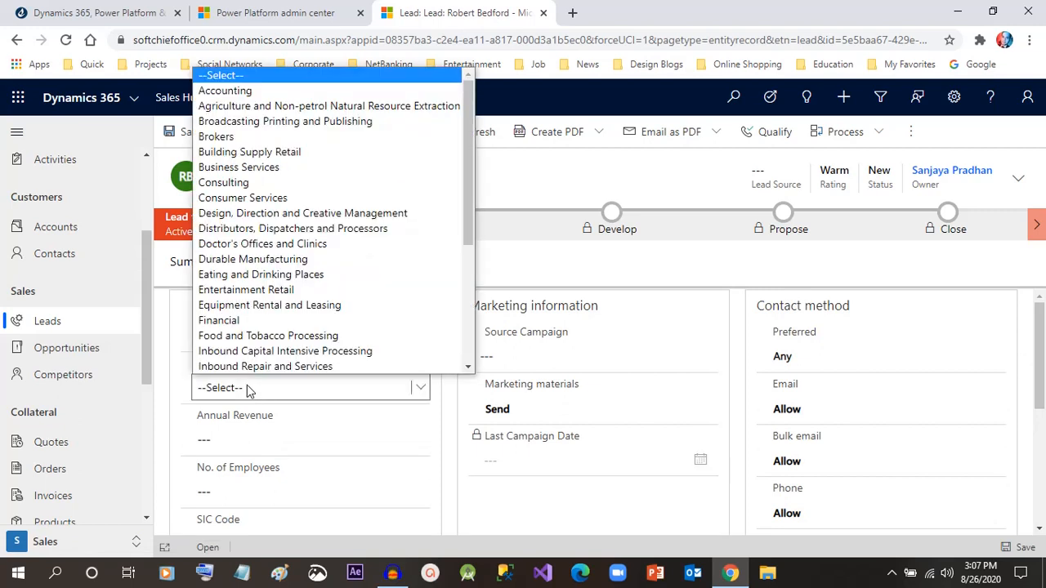
pyautogui.click(242, 438)
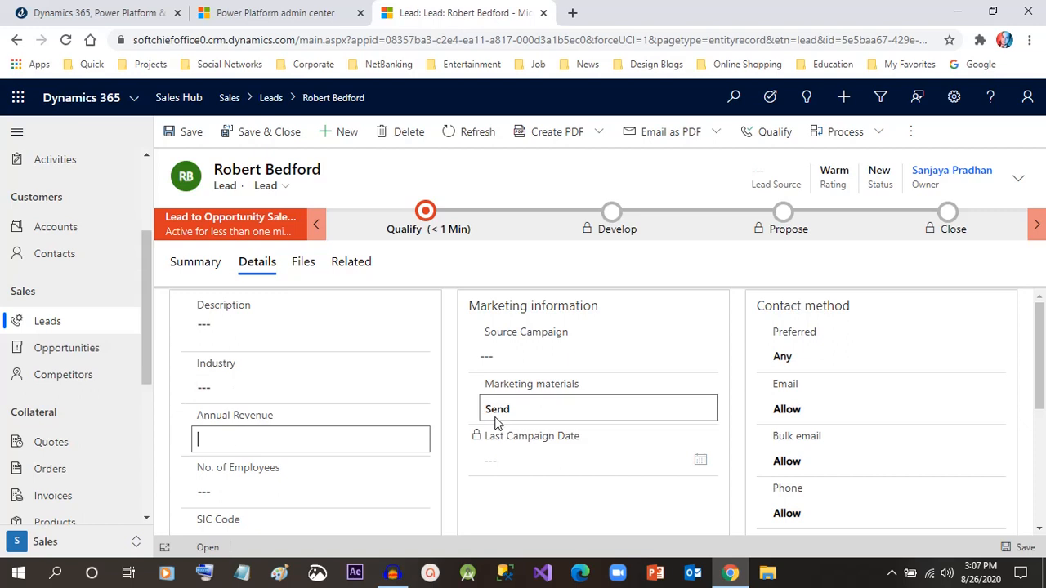
pyautogui.scroll(-3)
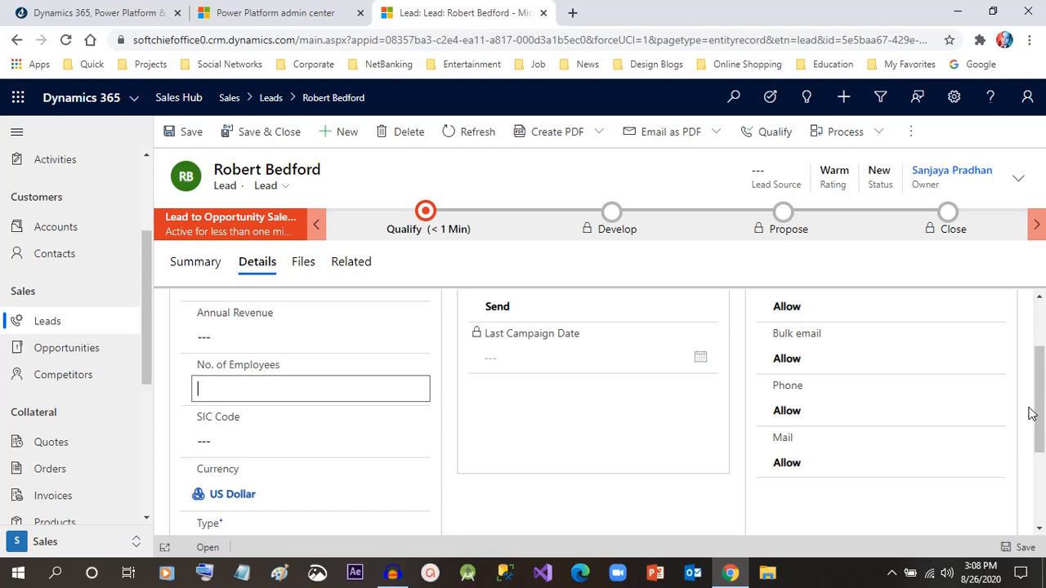
pyautogui.scroll(3)
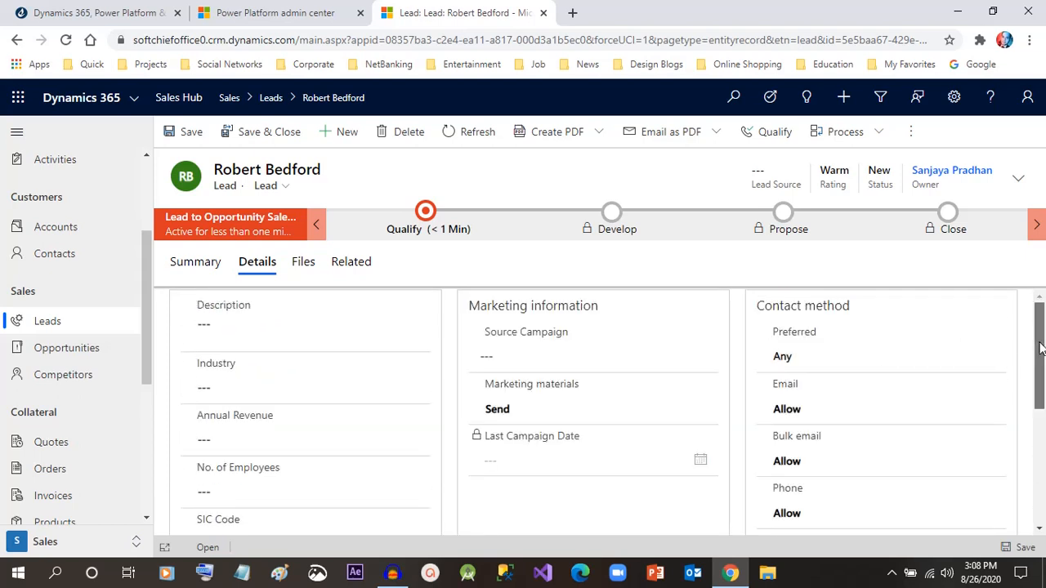
pyautogui.click(883, 336)
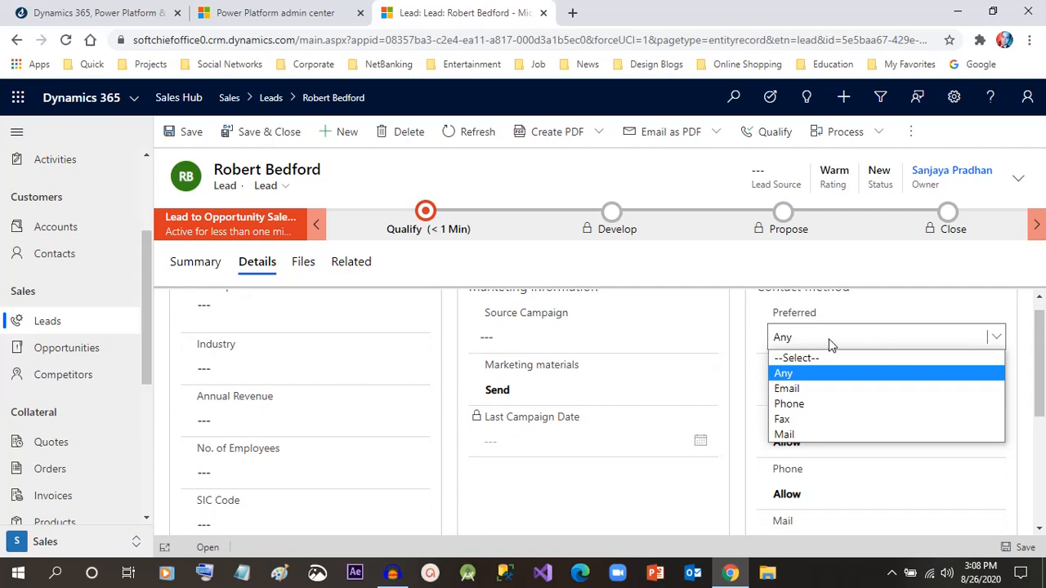
pyautogui.moveTo(788, 404)
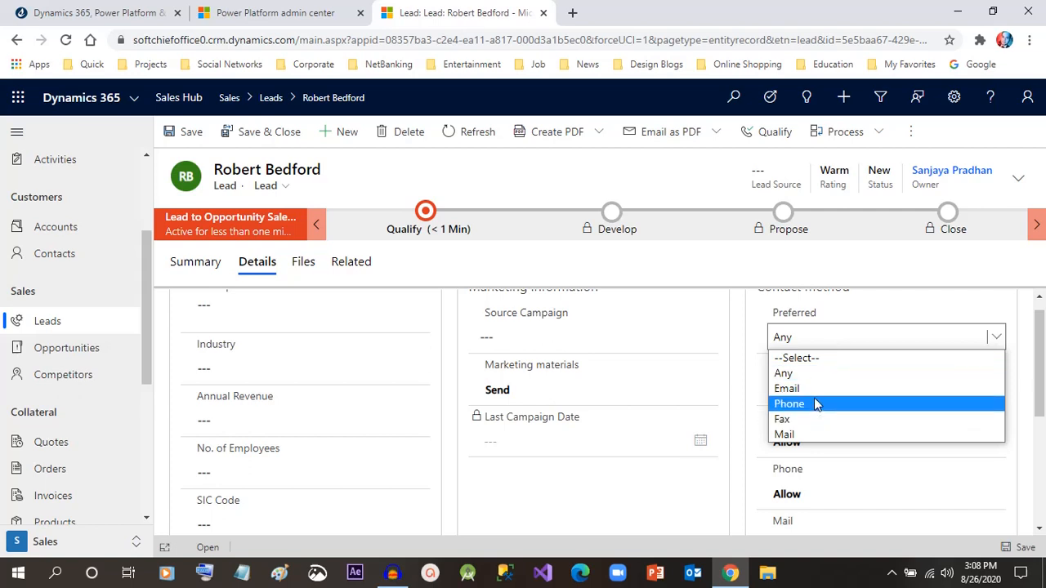
pyautogui.moveTo(804, 389)
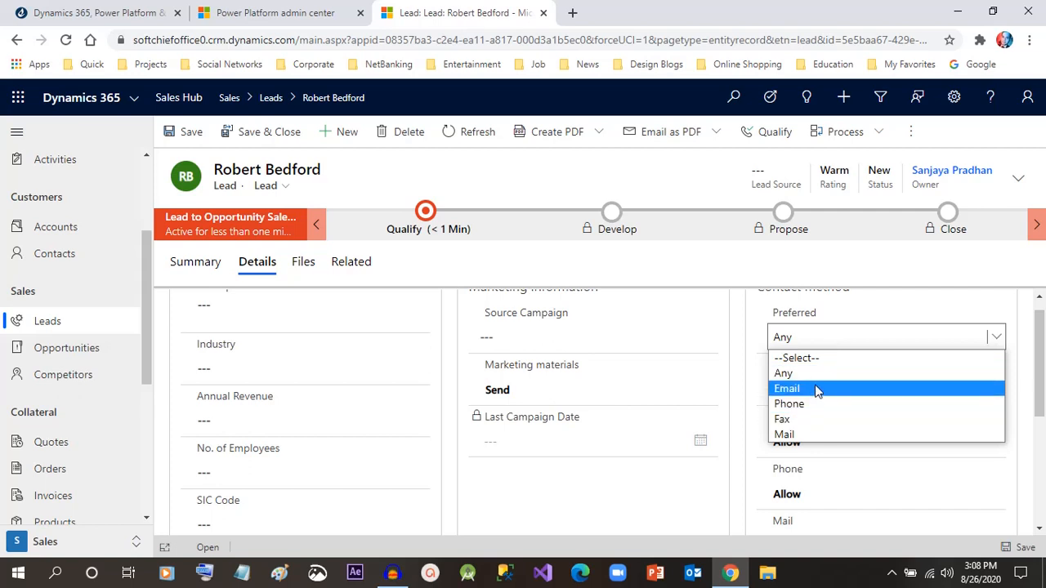
pyautogui.moveTo(783, 373)
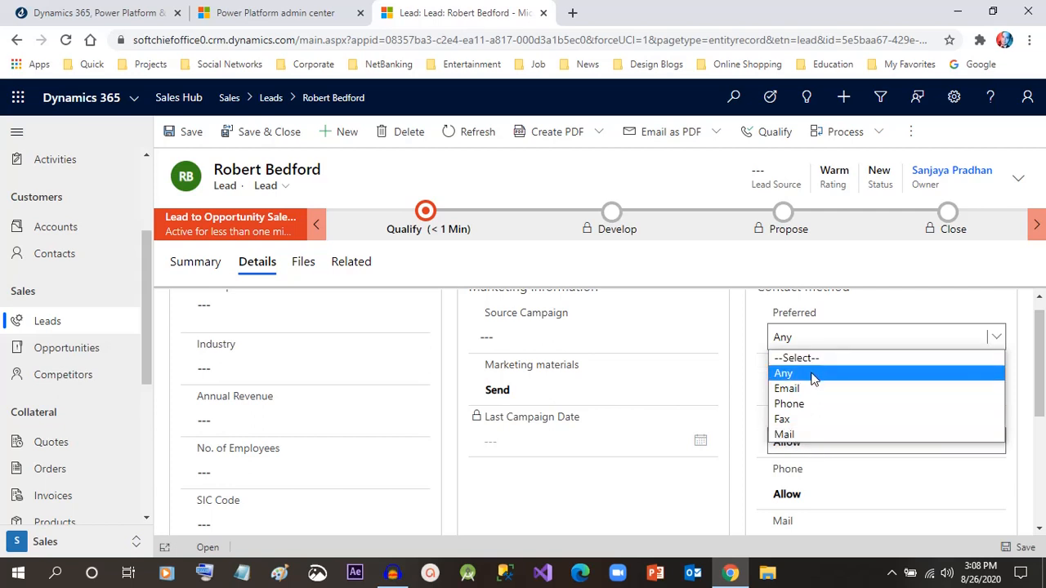
pyautogui.click(786, 389)
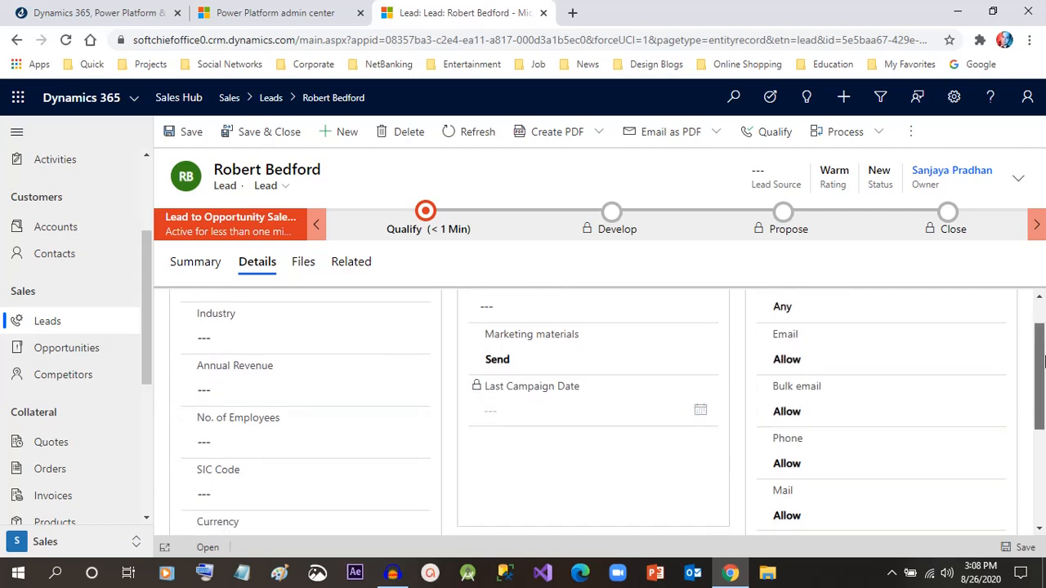
pyautogui.click(886, 360)
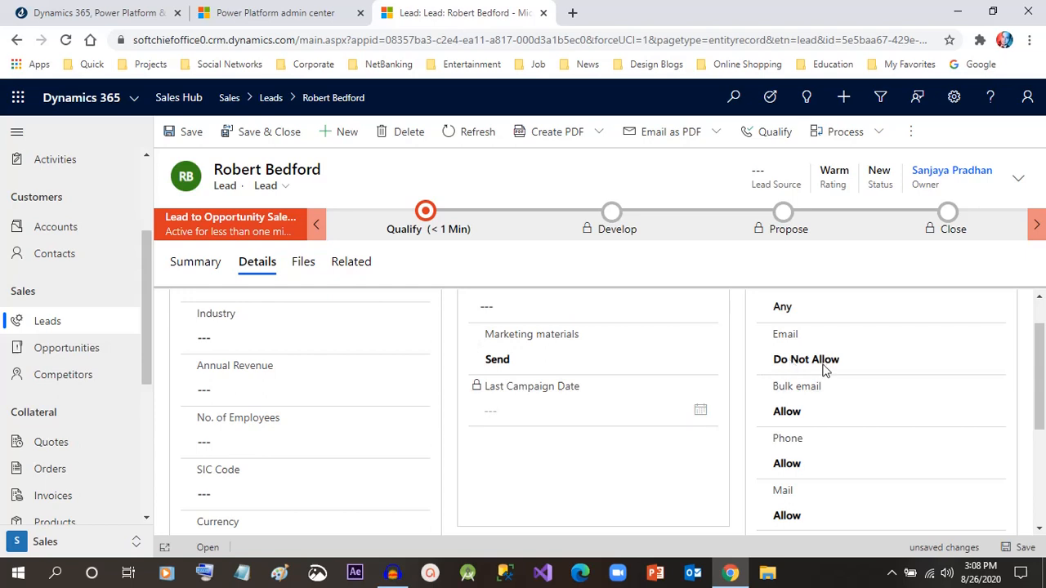
pyautogui.click(823, 359)
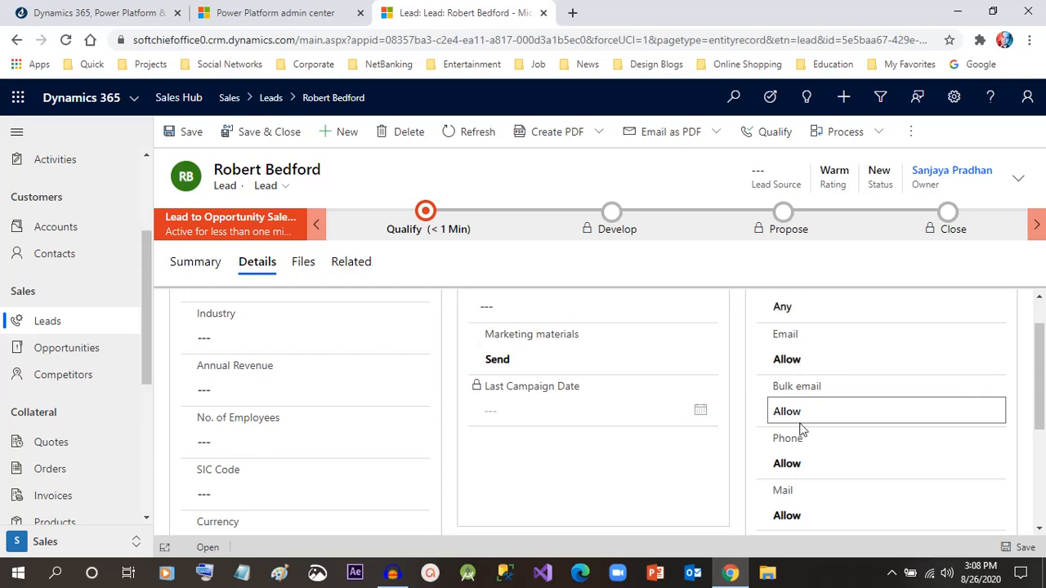
pyautogui.scroll(-3)
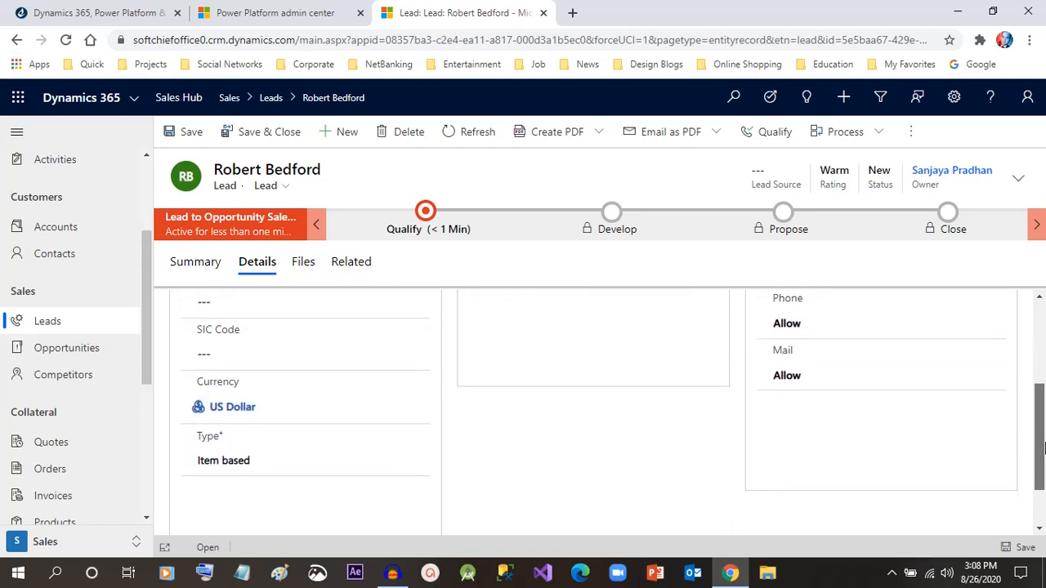
pyautogui.scroll(3)
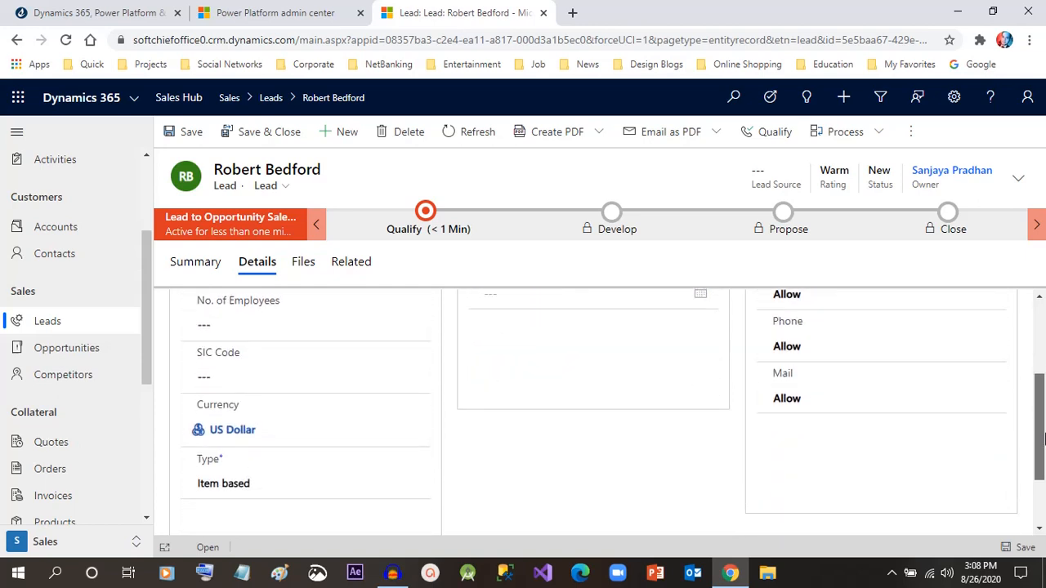
pyautogui.scroll(3)
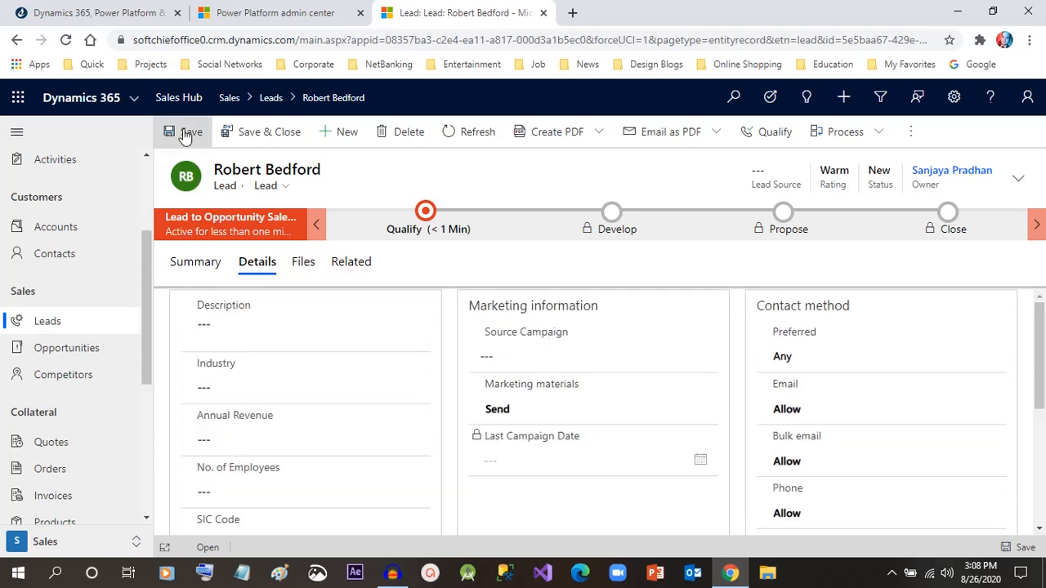